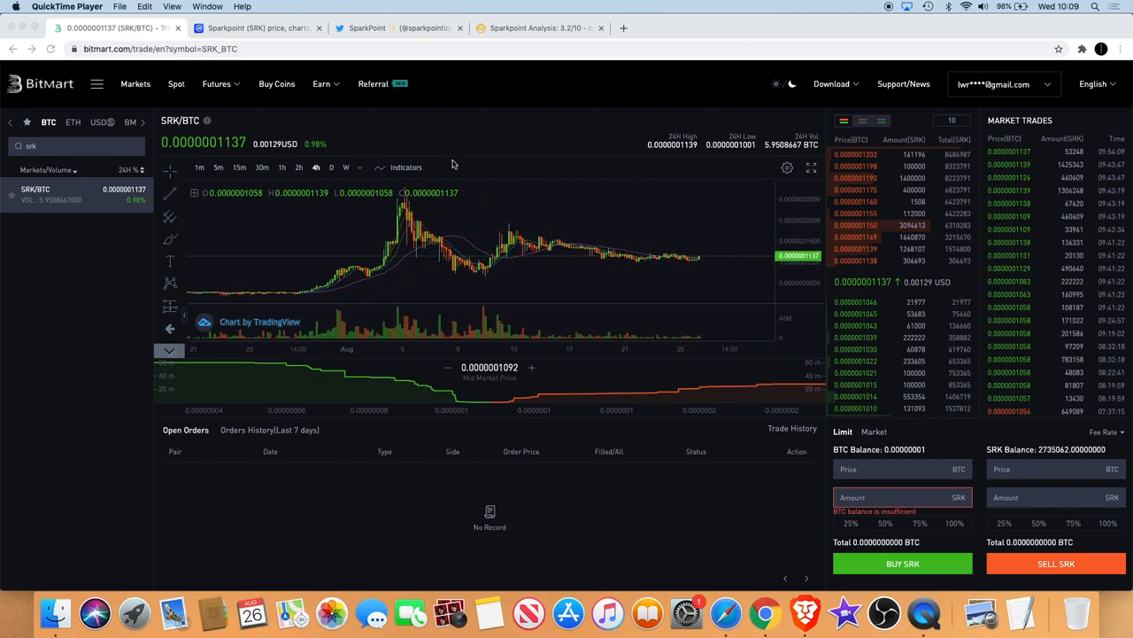
mouse_move(496, 234)
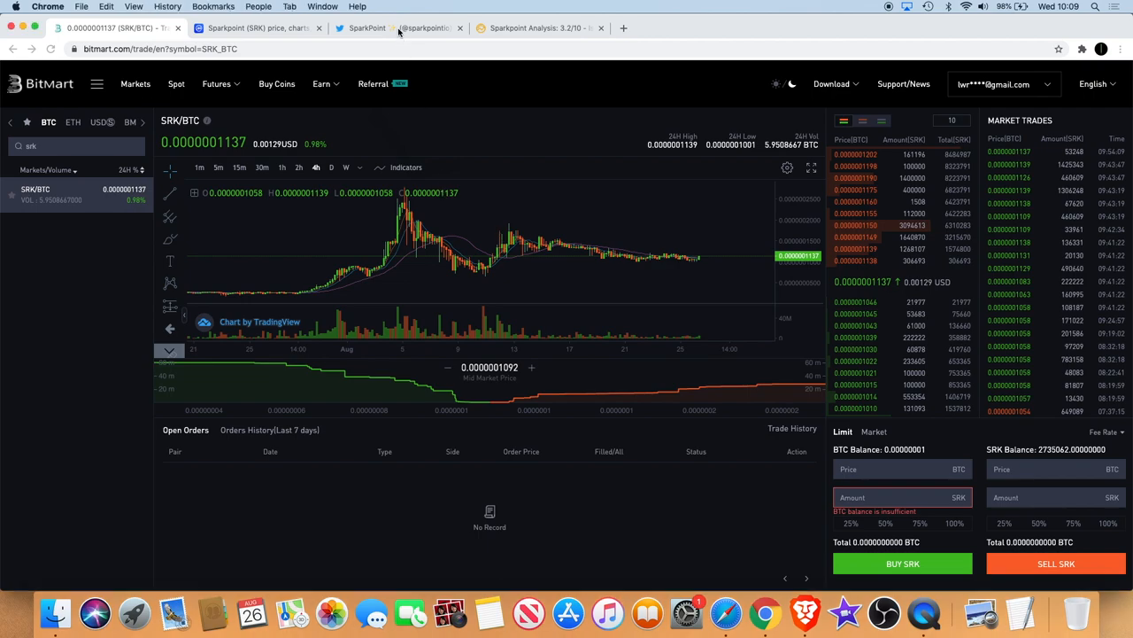
click(381, 28)
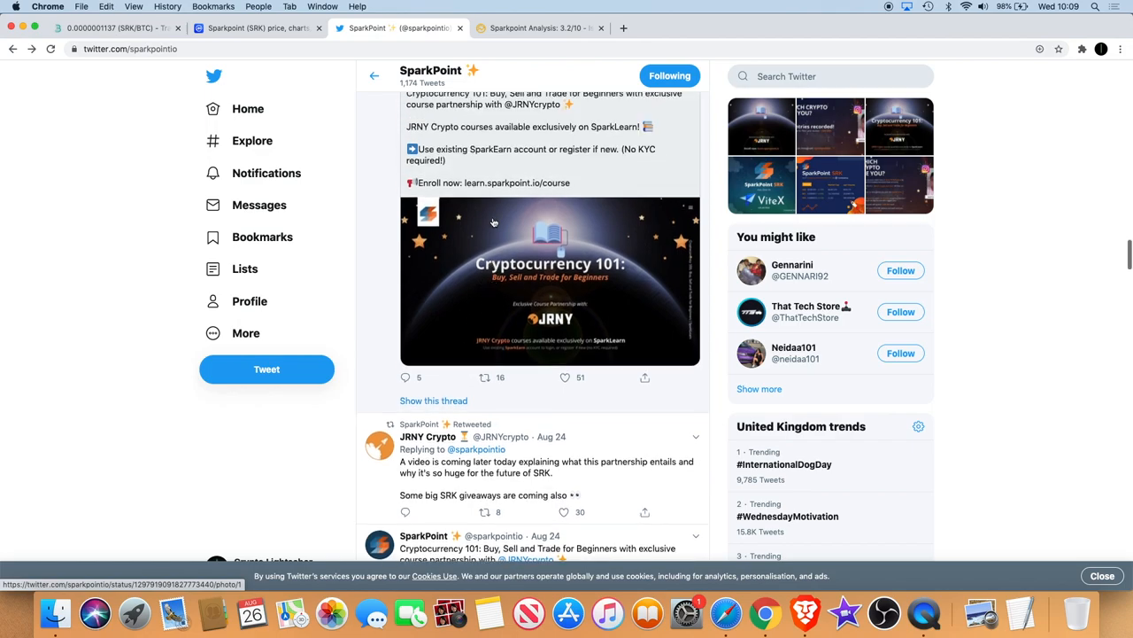
scroll(down, 3)
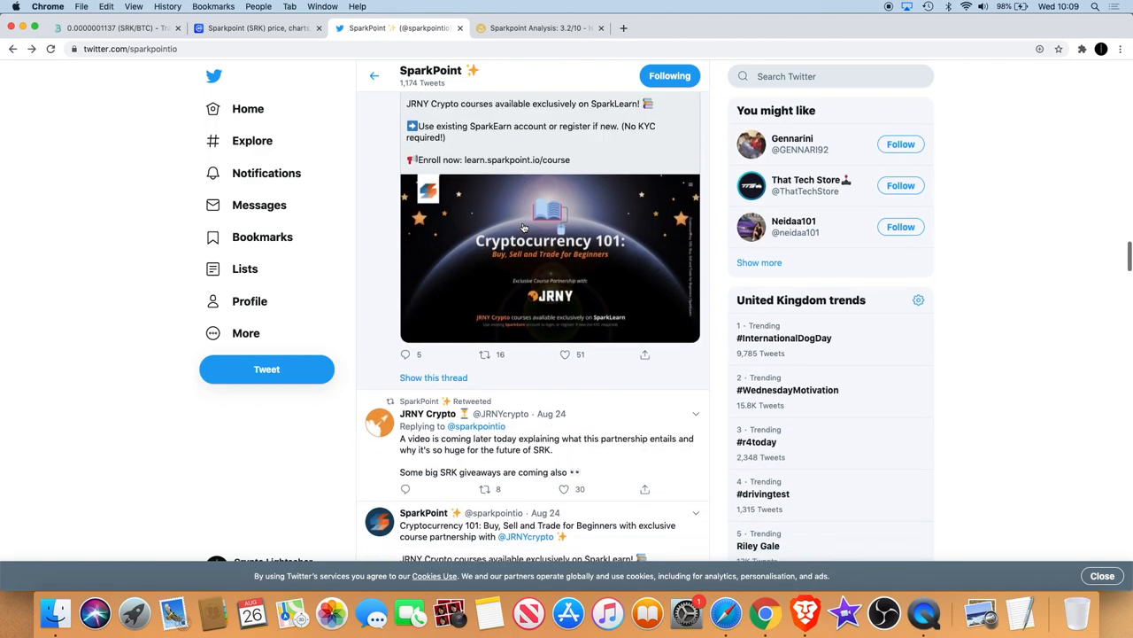
scroll(down, 3)
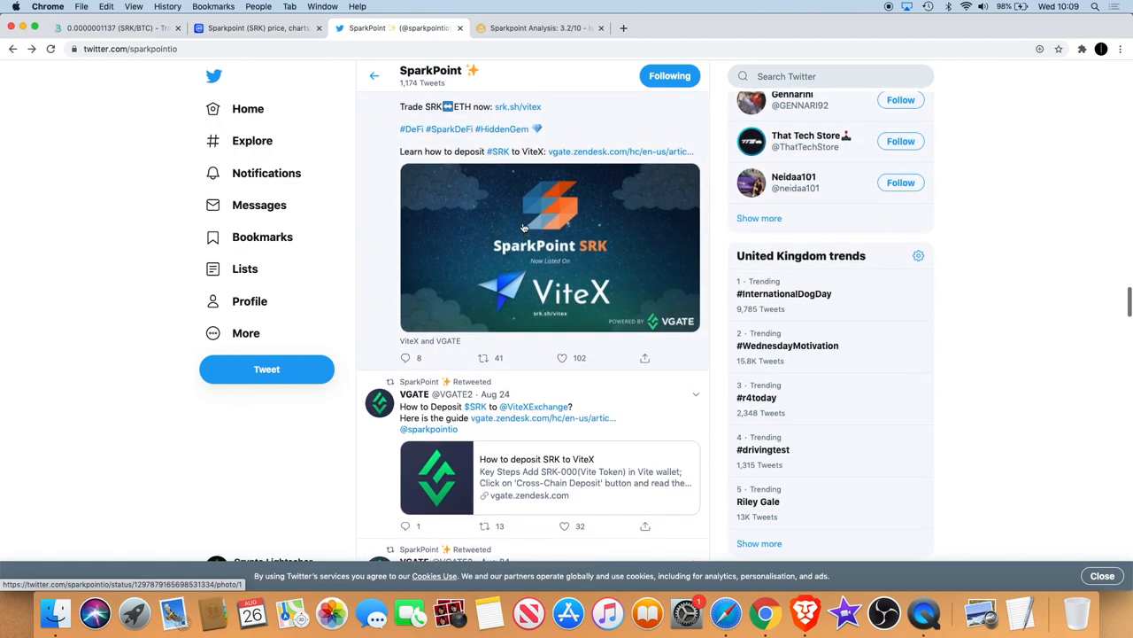
mouse_move(574, 245)
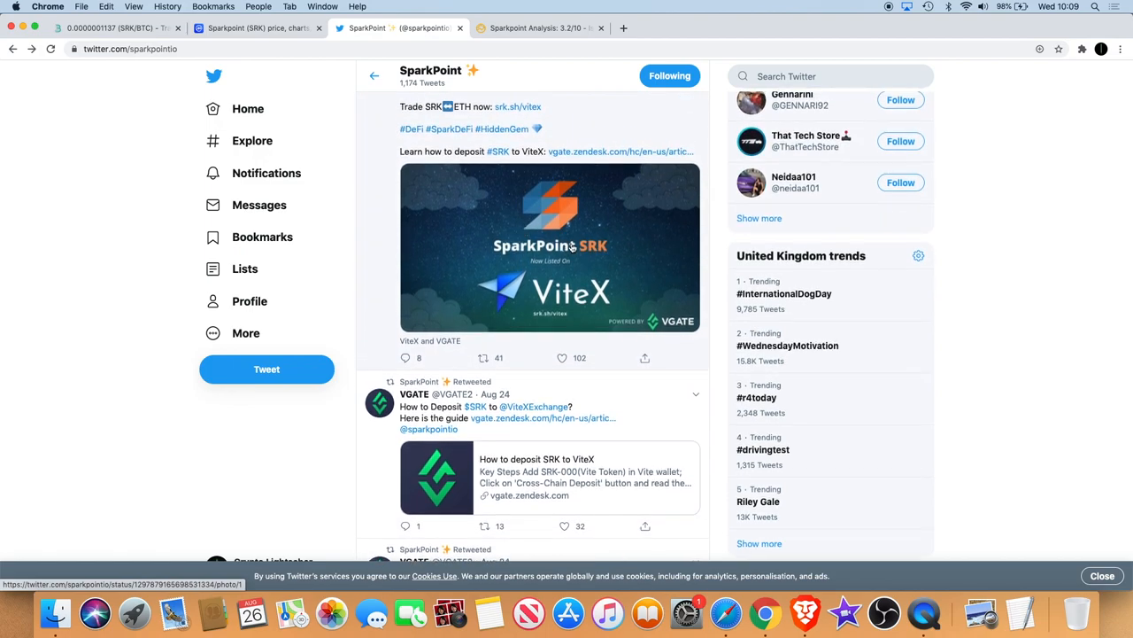
scroll(down, 3)
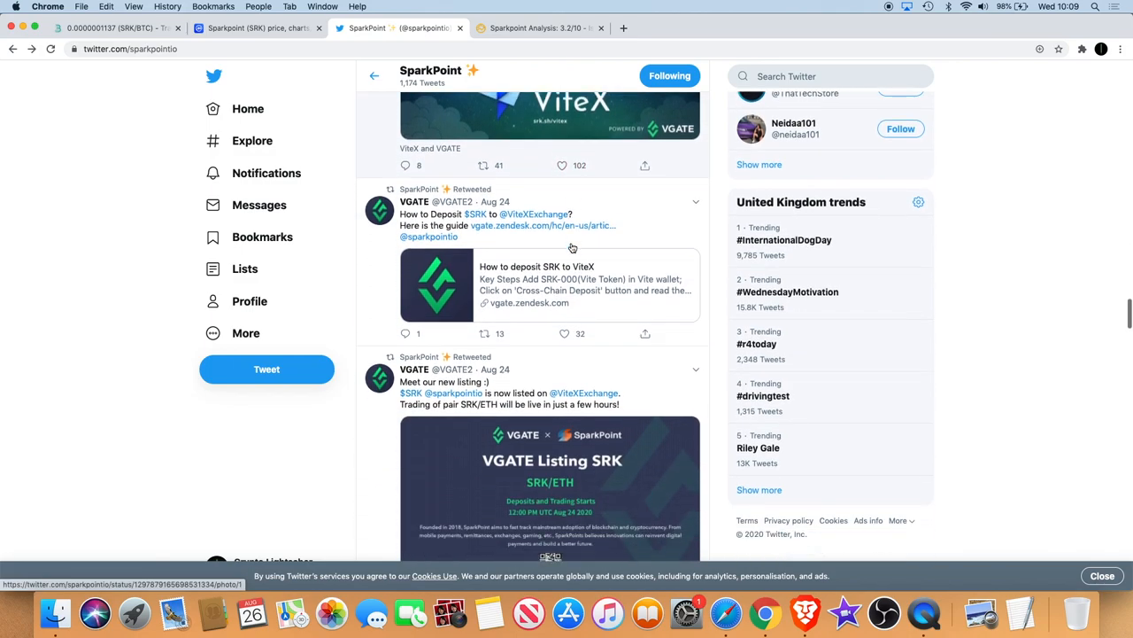
scroll(down, 3)
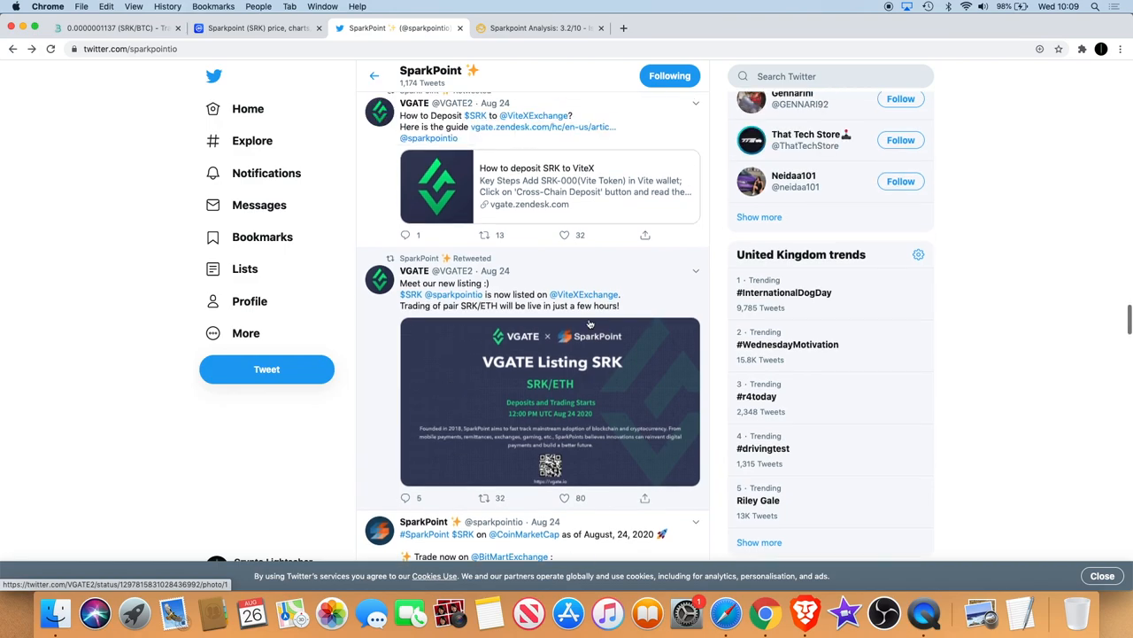
scroll(down, 3)
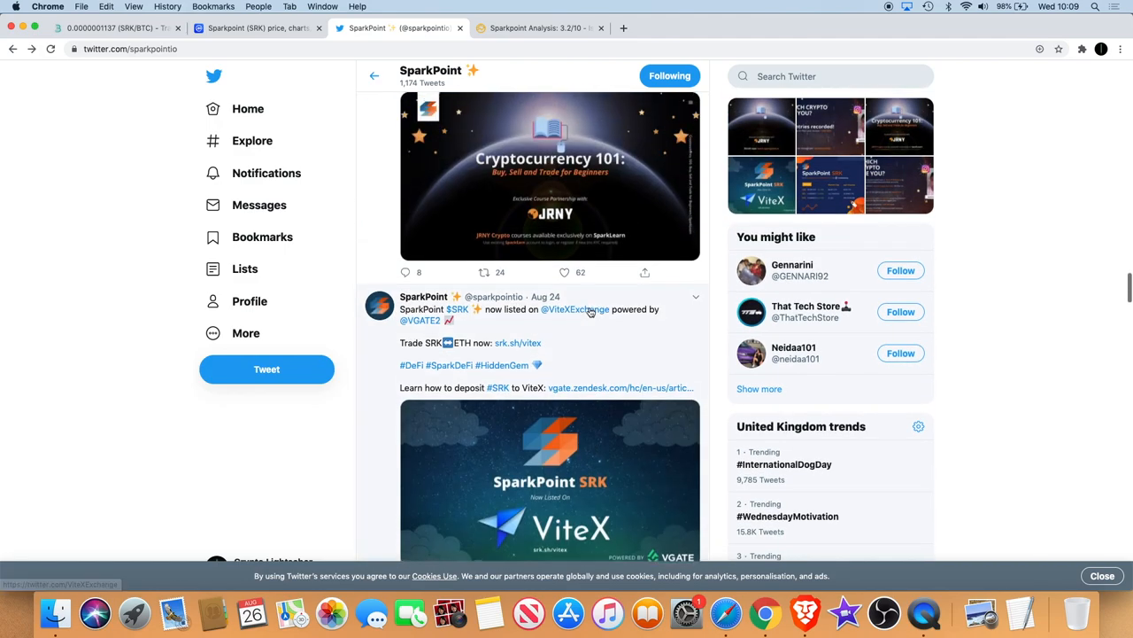
scroll(down, 3)
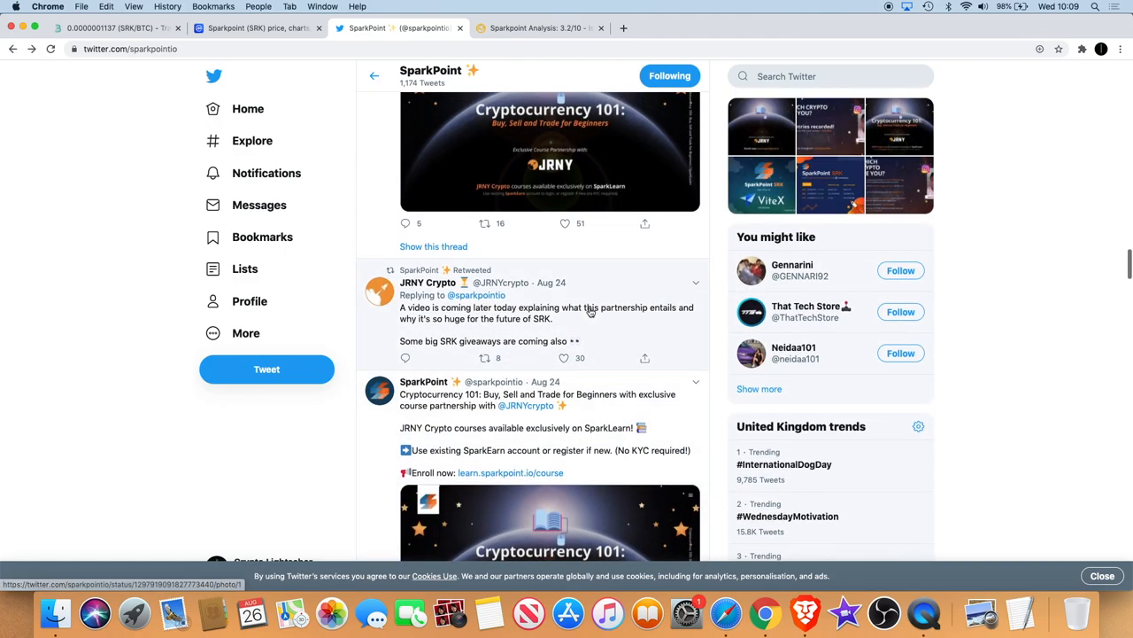
scroll(down, 3)
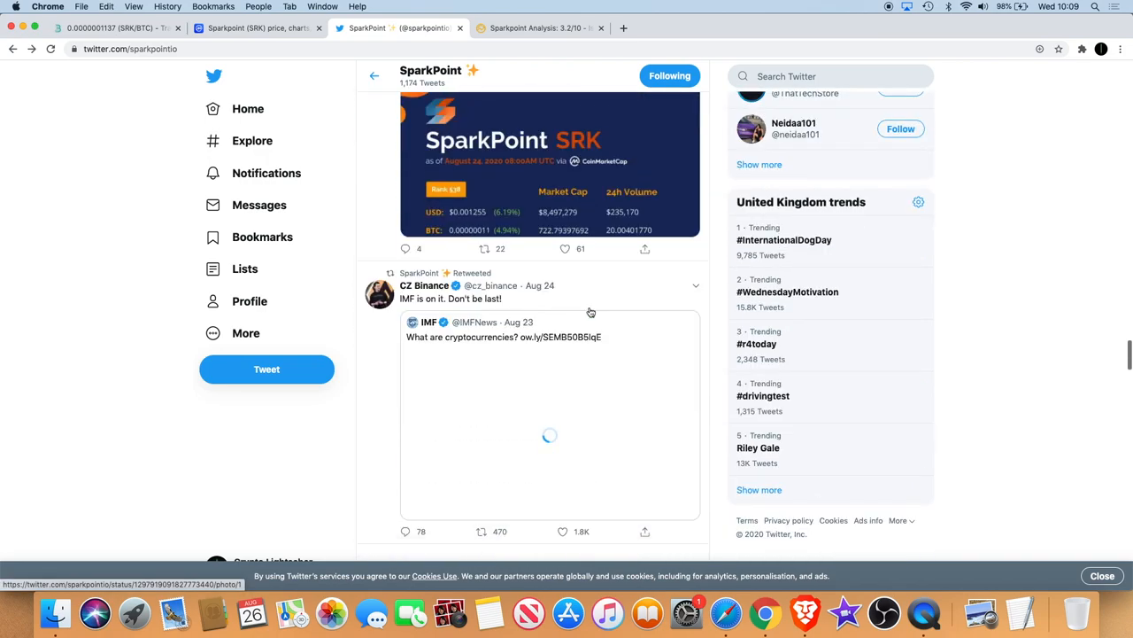
scroll(down, 3)
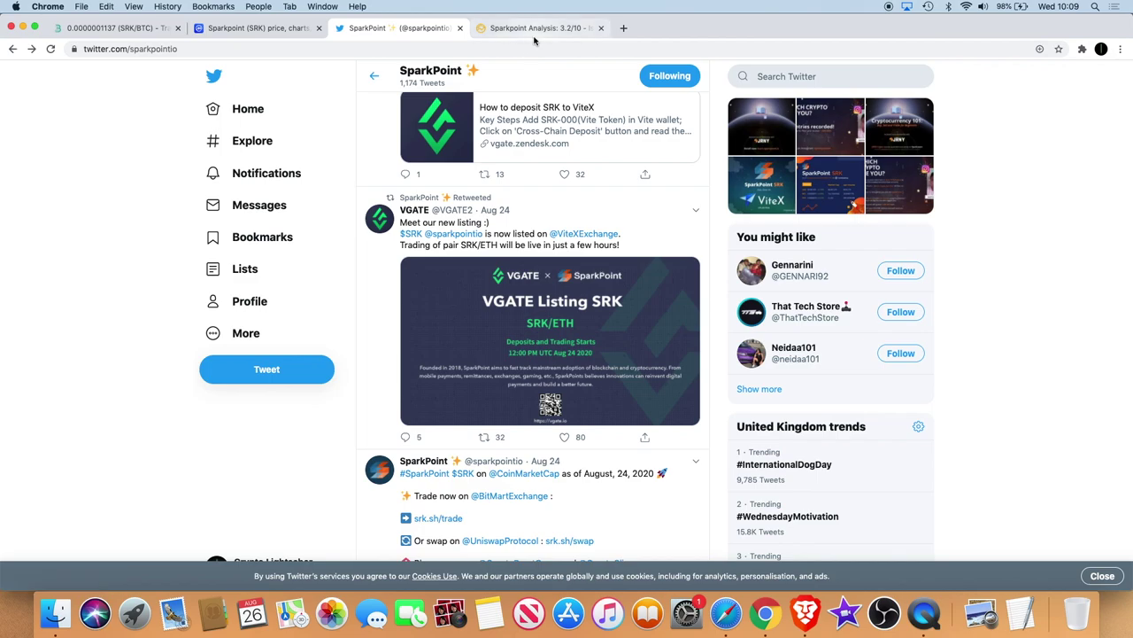
click(257, 30)
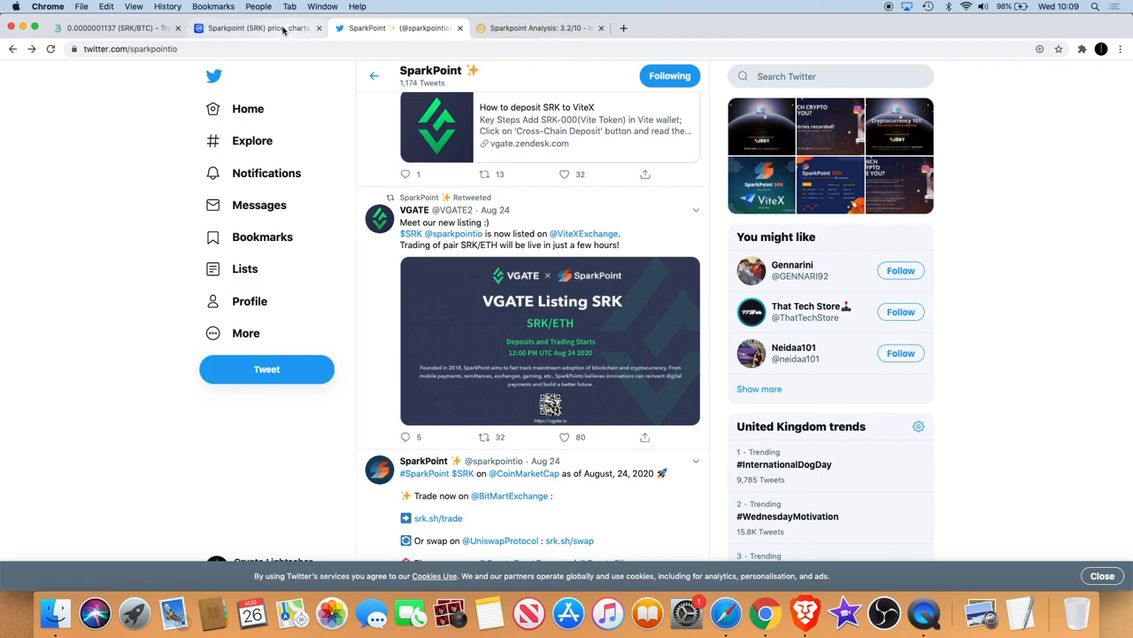
- Bring up Sparkpoint's CoinMarketCap page and look over its price section
click(257, 30)
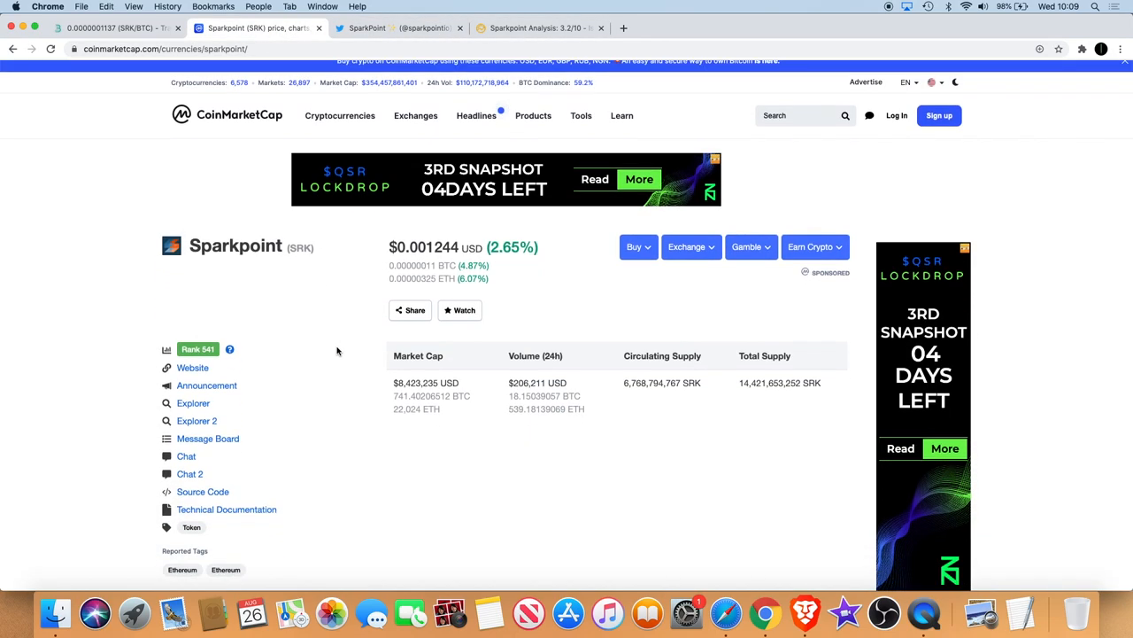
scroll(down, 3)
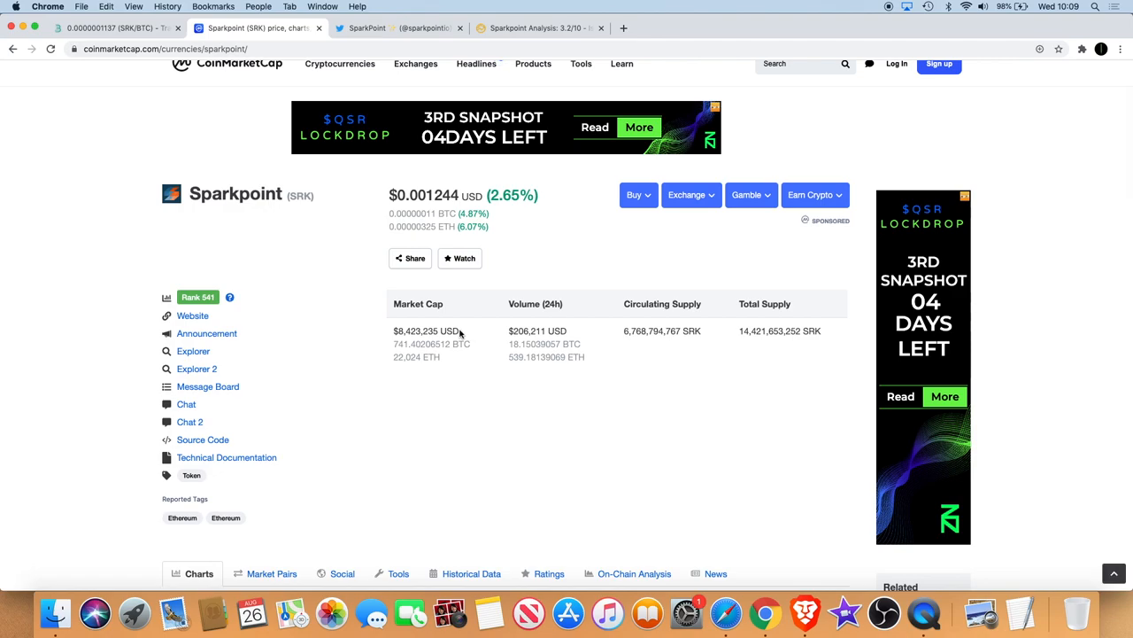
double_click(423, 330)
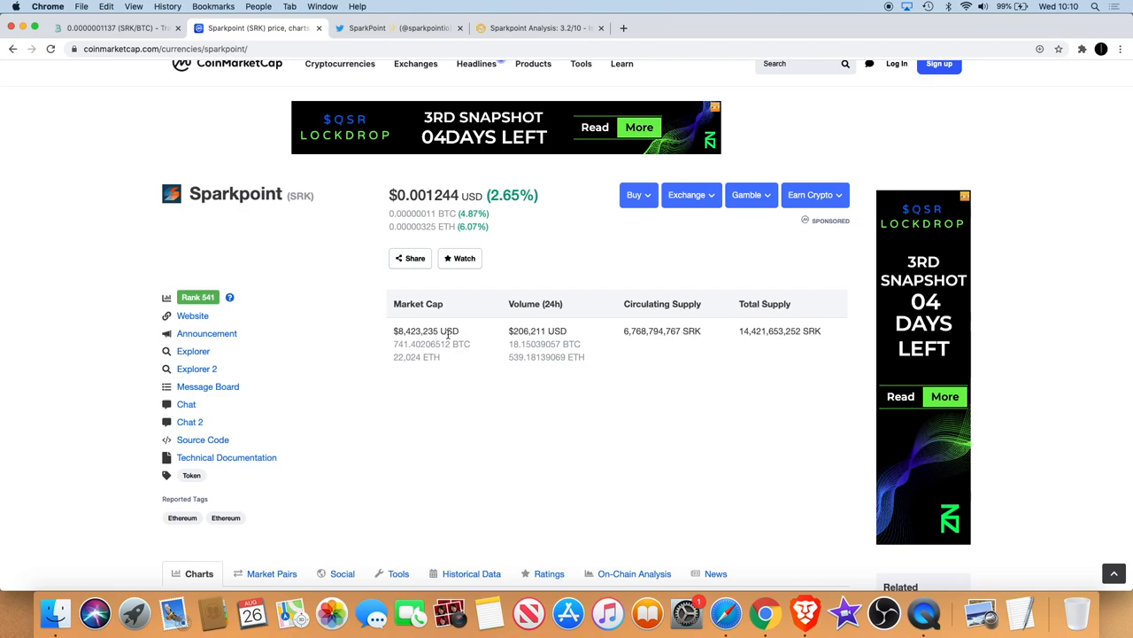
scroll(up, 3)
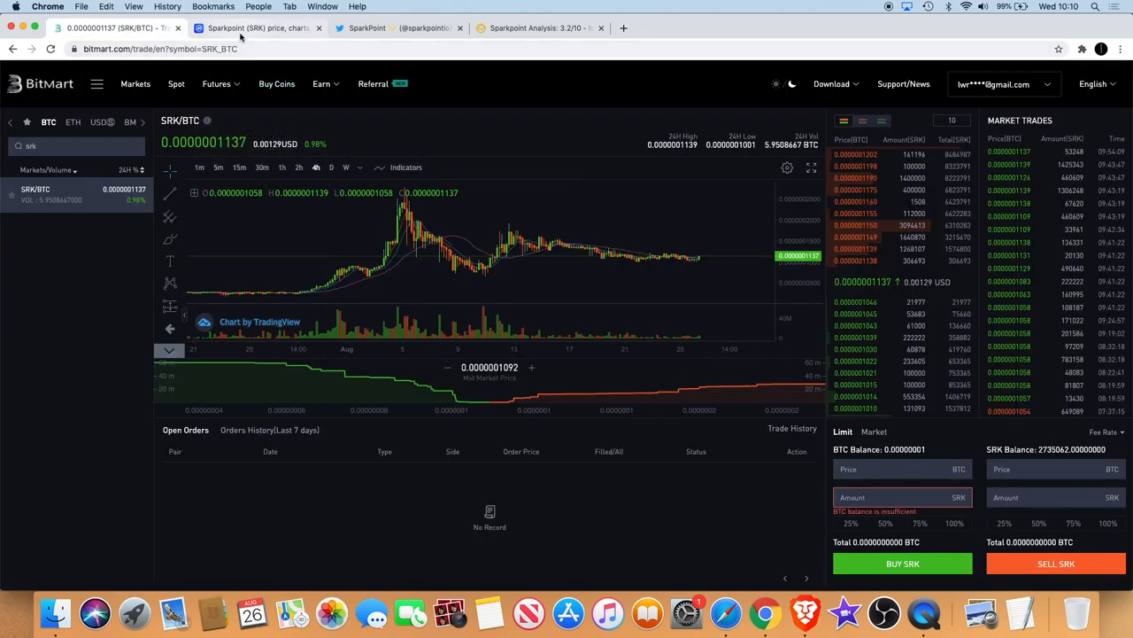
- Return to the Sparkpoint CoinMarketCap page and review rank 541, market cap and supply
click(266, 29)
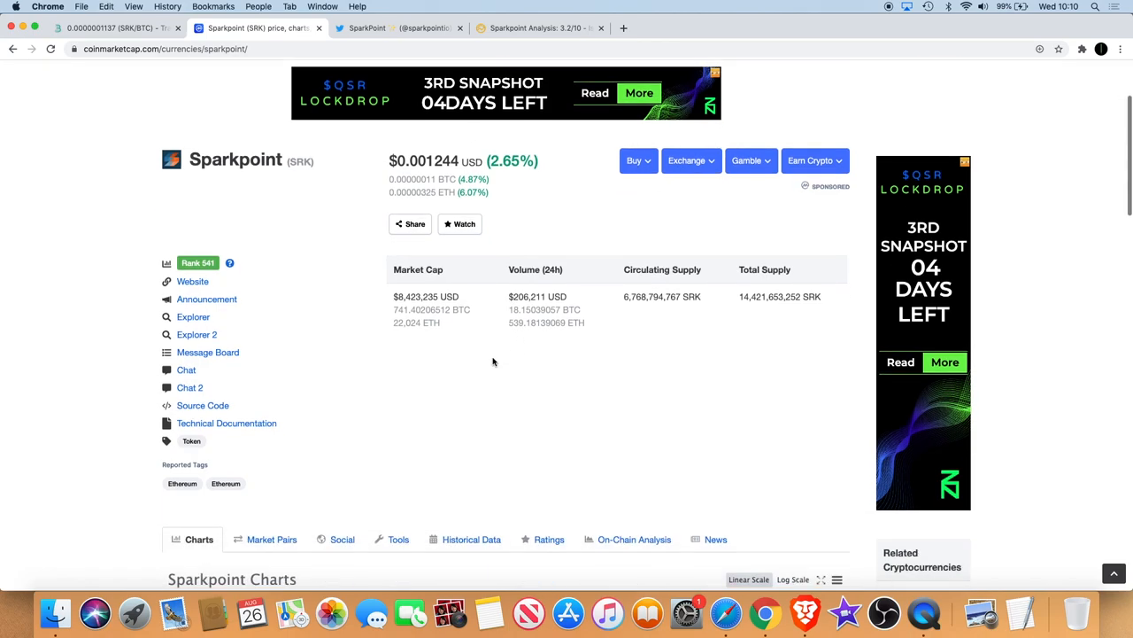
mouse_move(211, 262)
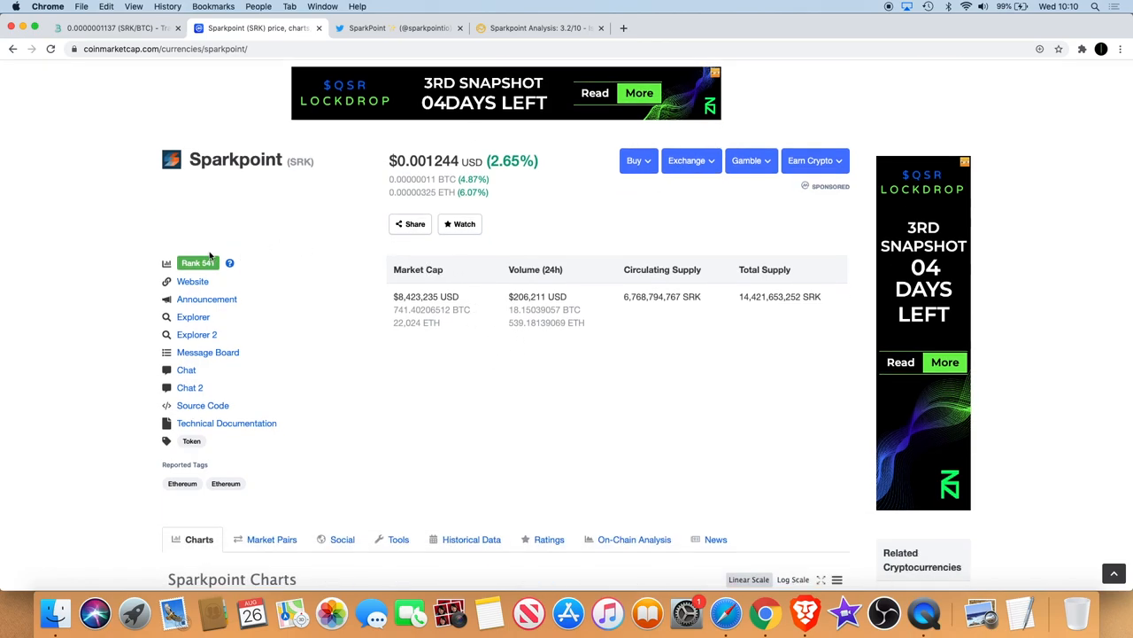
scroll(down, 3)
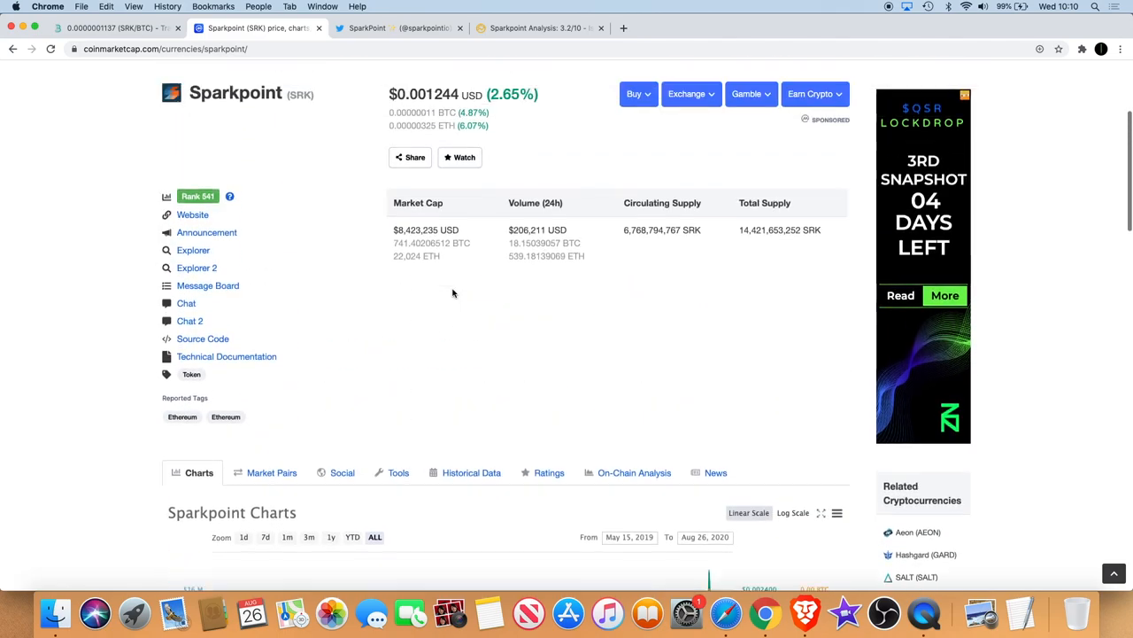
scroll(up, 3)
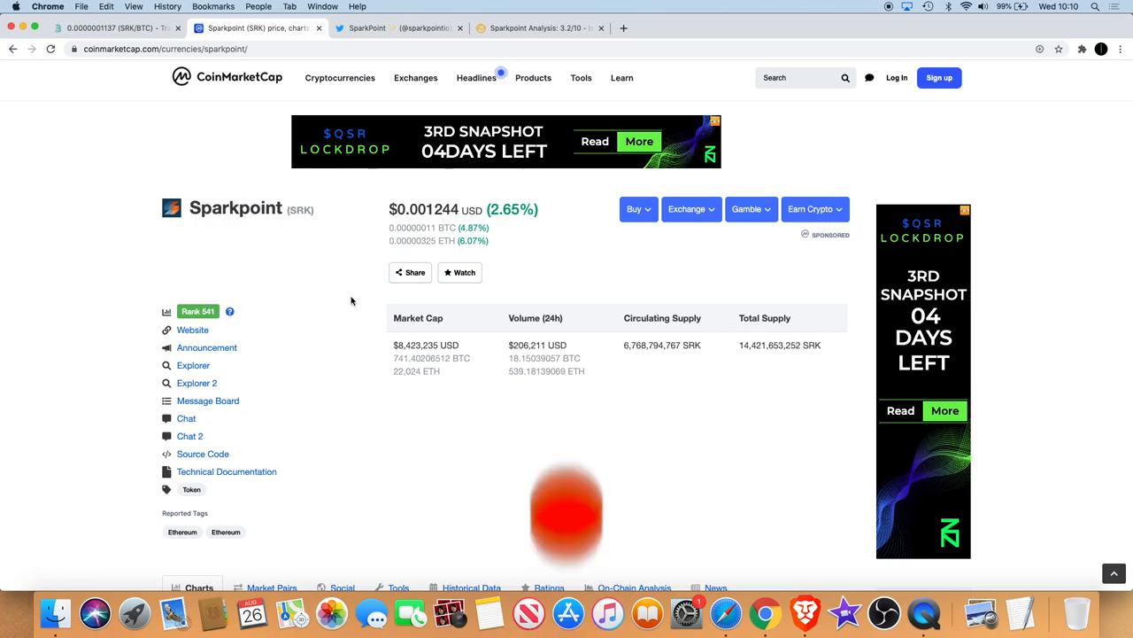
scroll(down, 3)
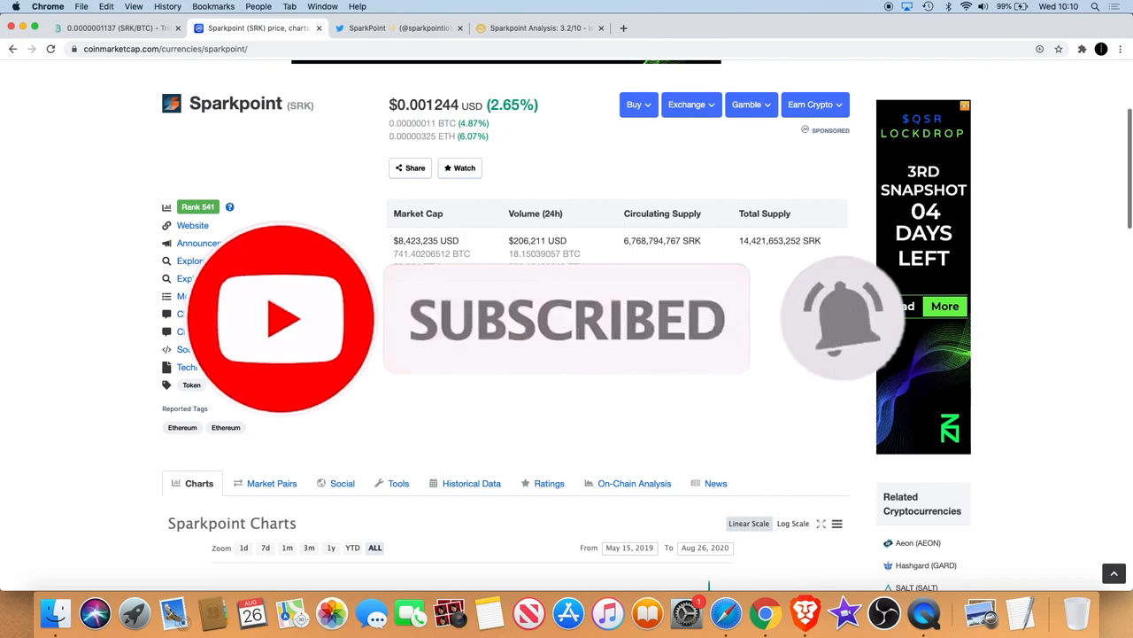
scroll(down, 3)
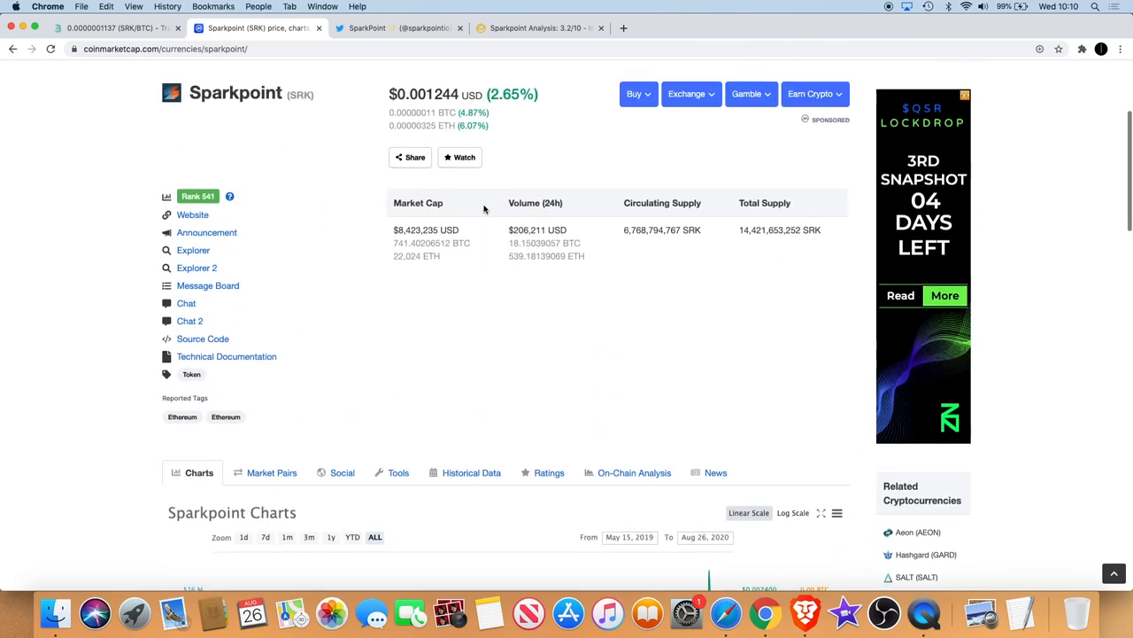
scroll(down, 3)
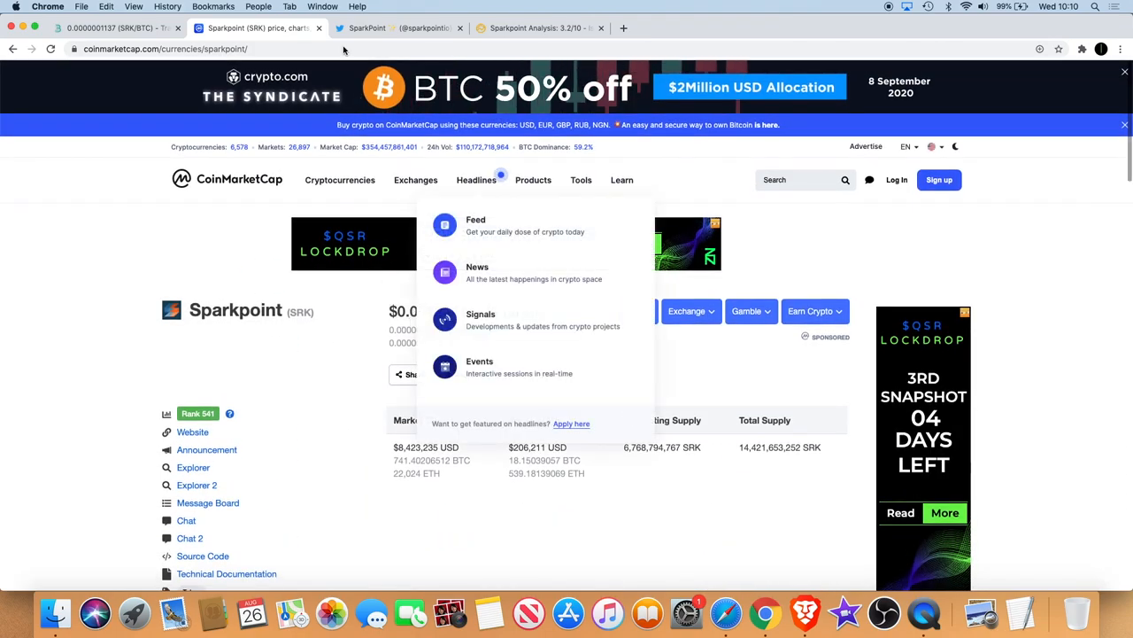
click(110, 33)
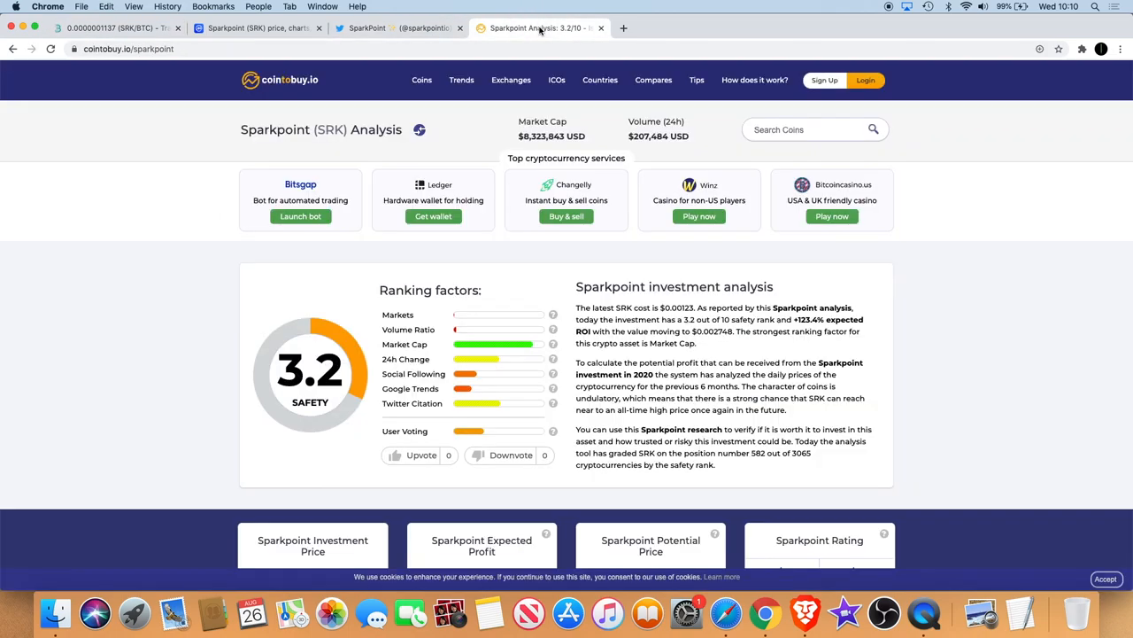
mouse_move(556, 281)
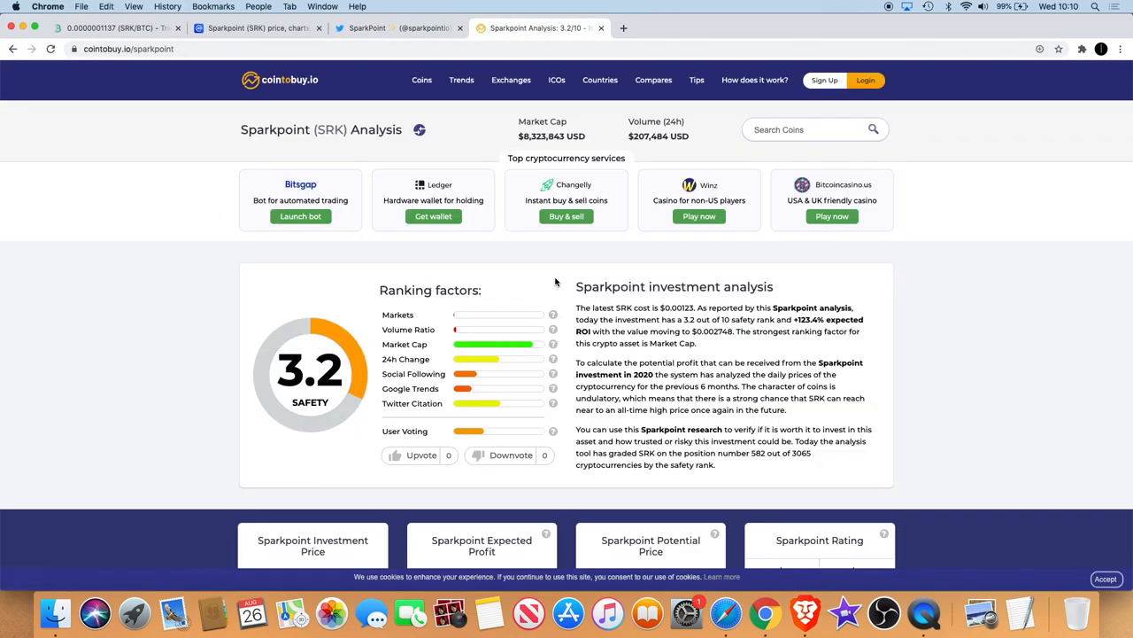
mouse_move(625, 298)
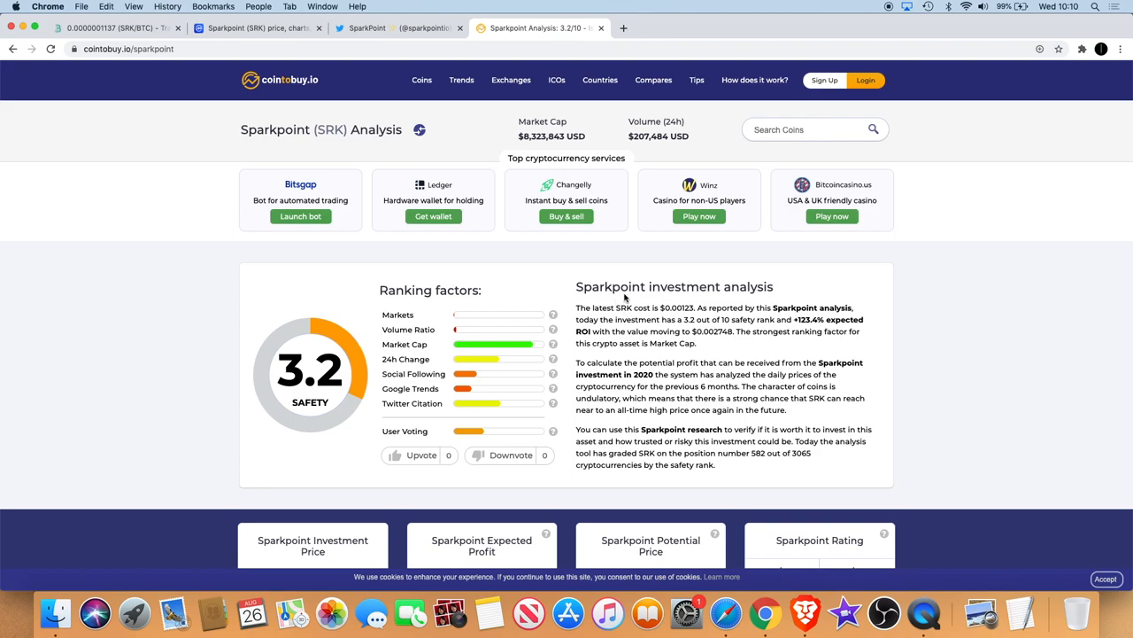
- Scroll the Sparkpoint (SRK) analysis toward its investment summary and ranking stats
scroll(down, 3)
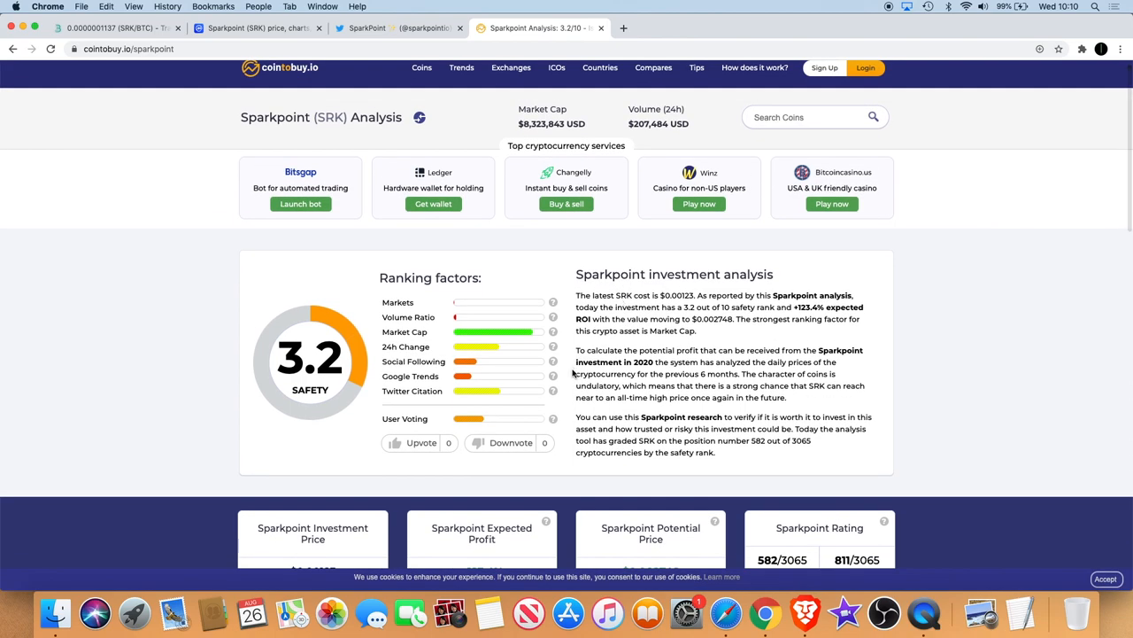
mouse_move(550, 390)
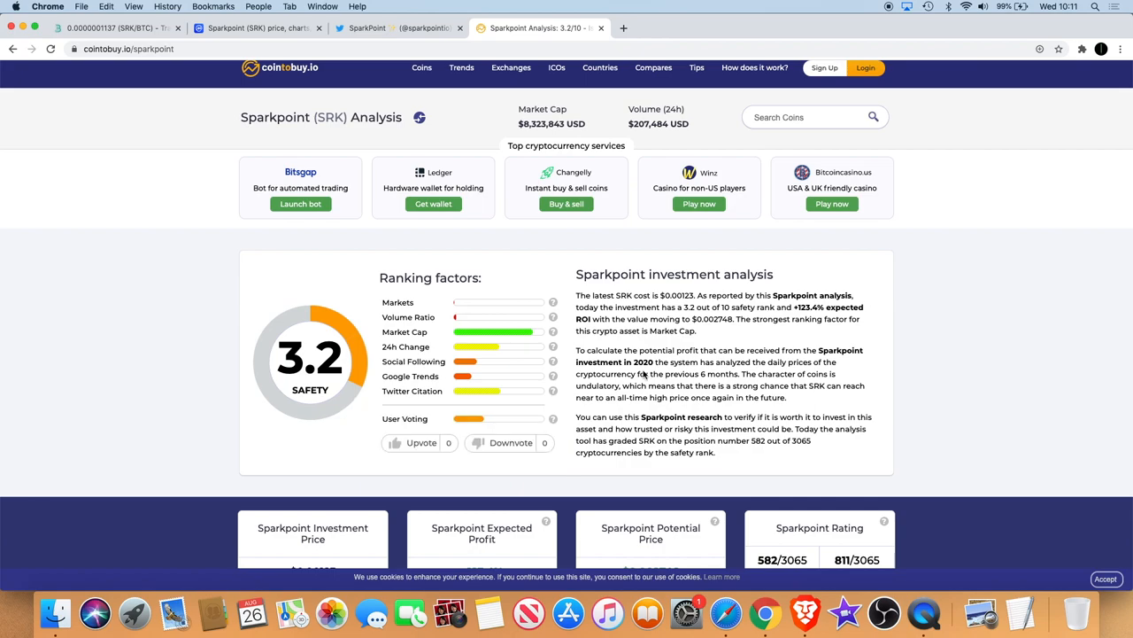
- Read cointobuy's analysis through the 88/100 market cap factor, then revisit Sparkpoint on CoinMarketCap
scroll(down, 3)
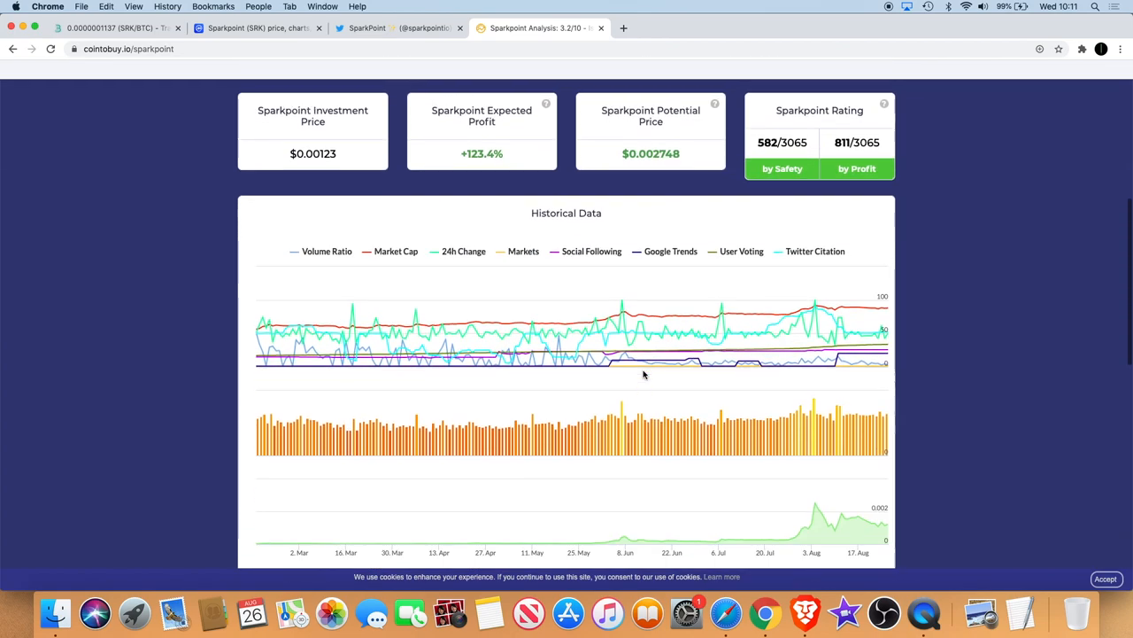
scroll(up, 3)
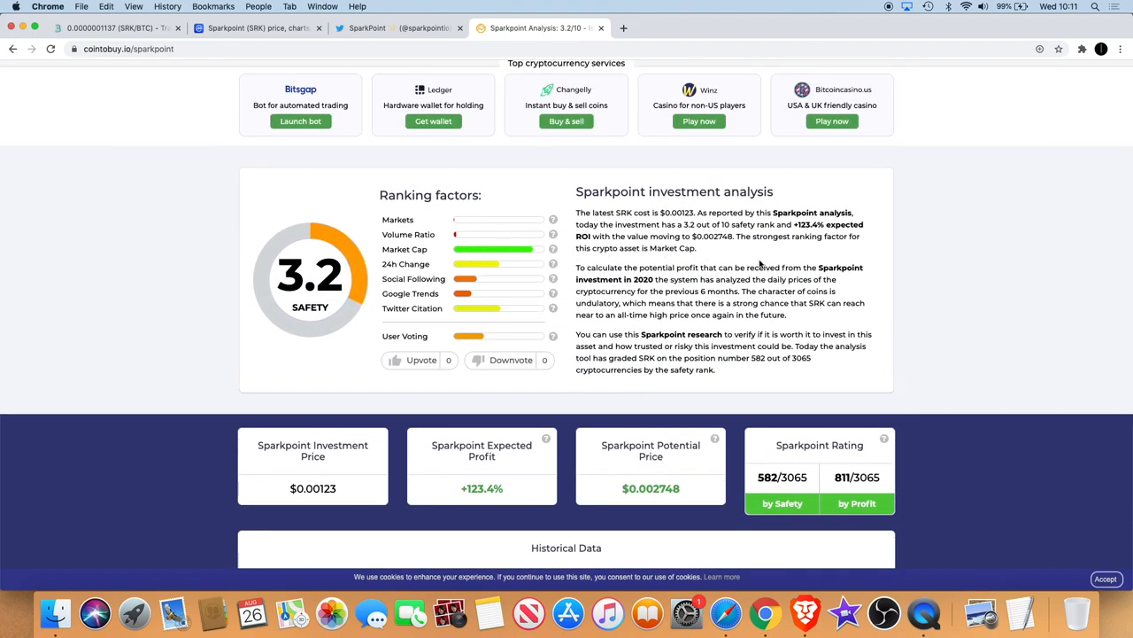
mouse_move(666, 281)
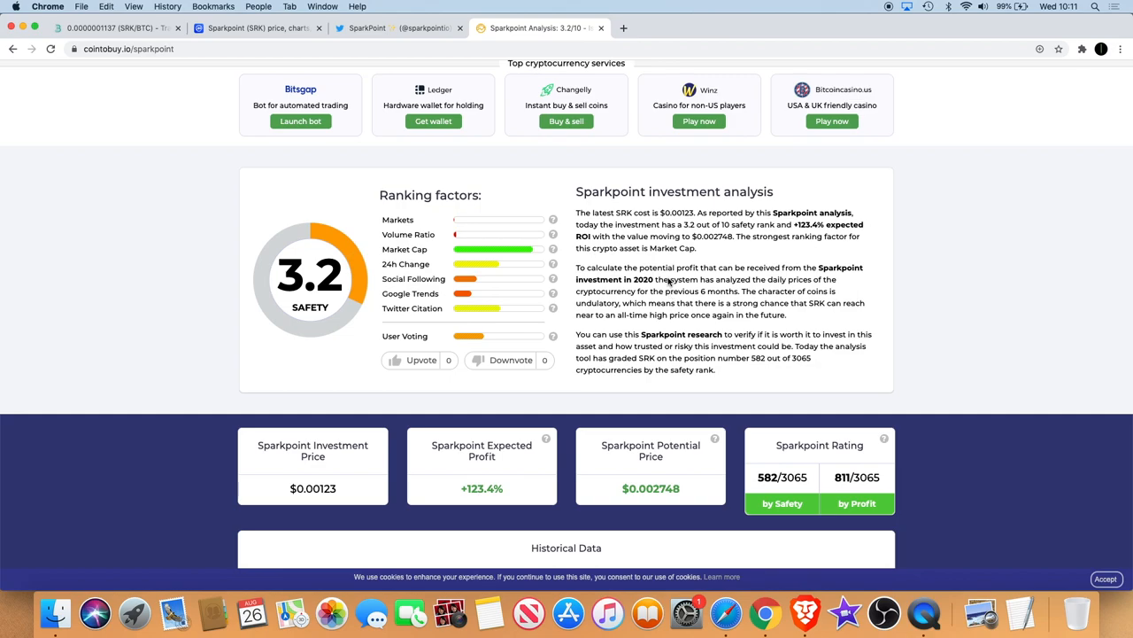
scroll(up, 3)
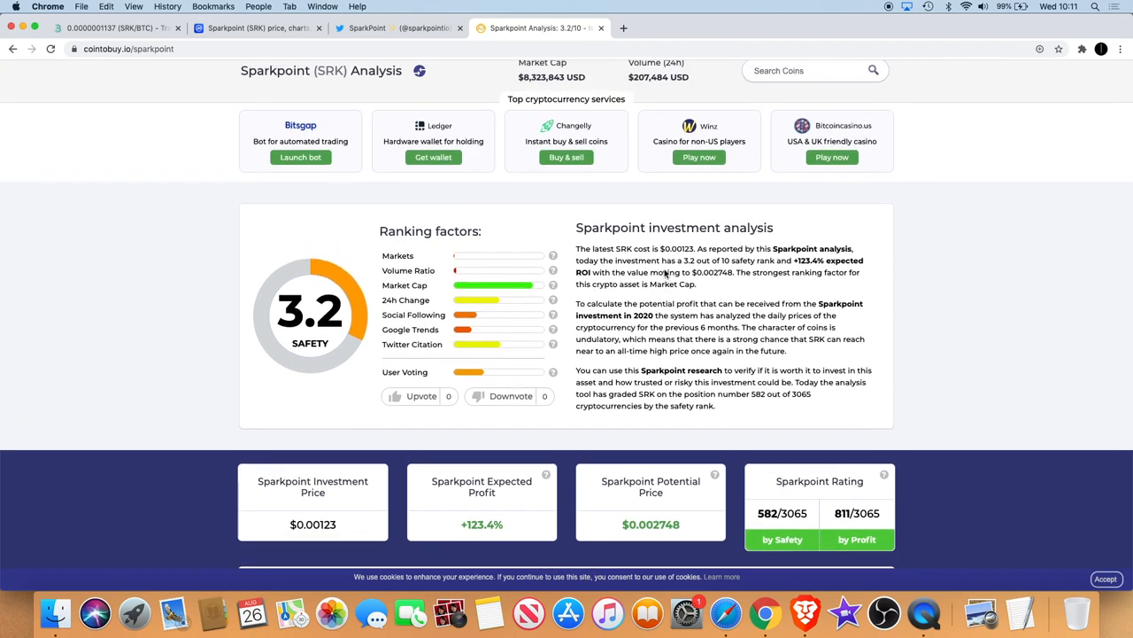
scroll(down, 3)
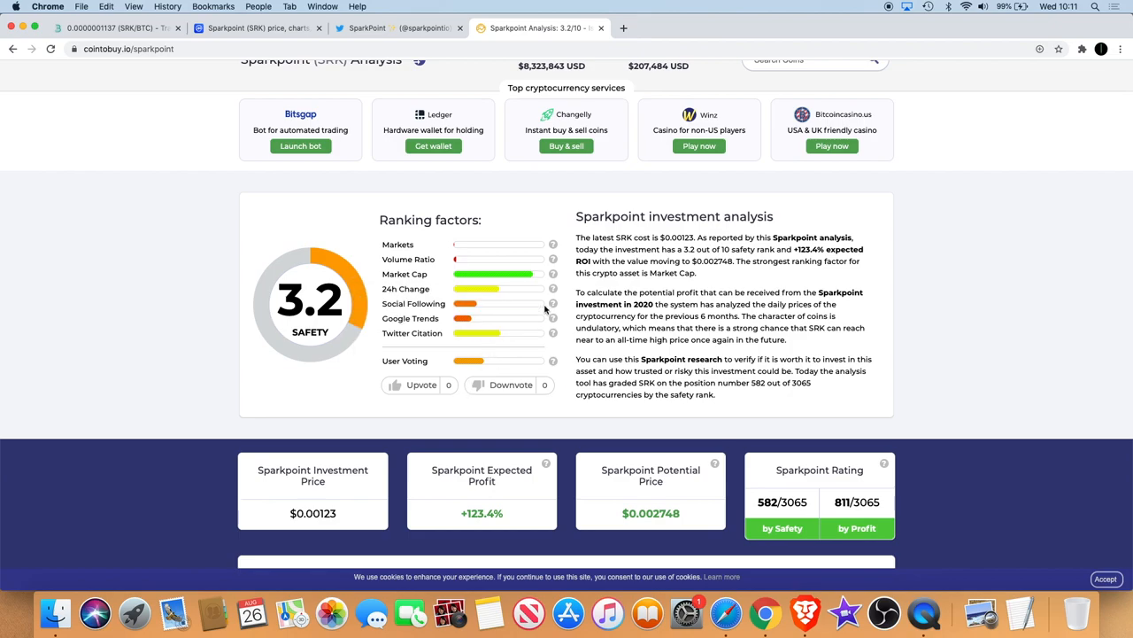
scroll(down, 3)
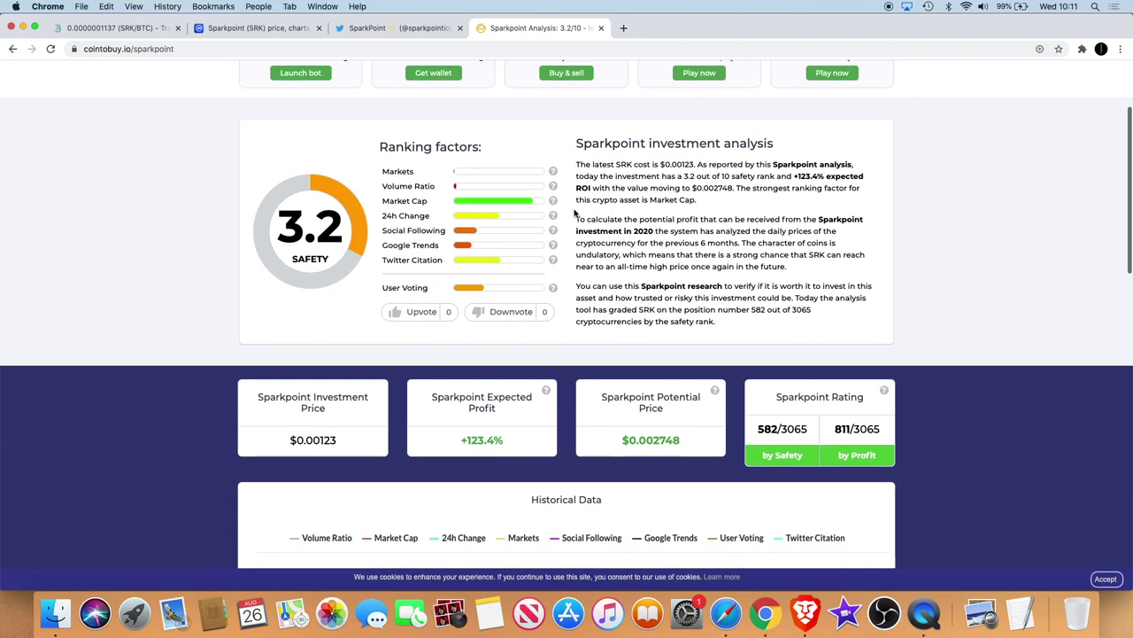
mouse_move(701, 196)
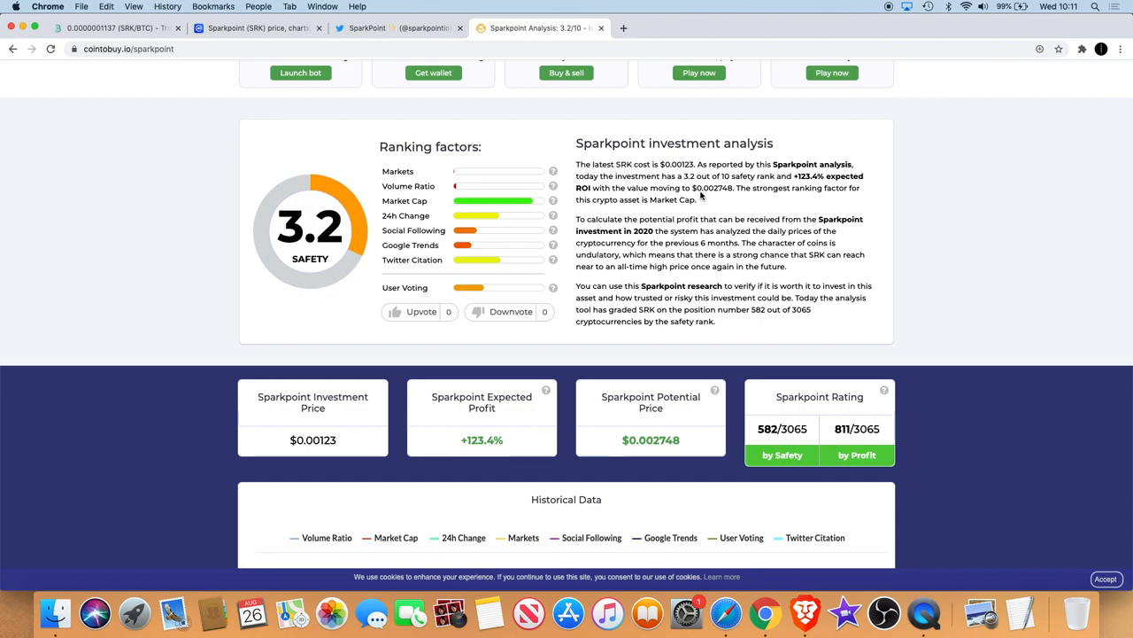
mouse_move(701, 181)
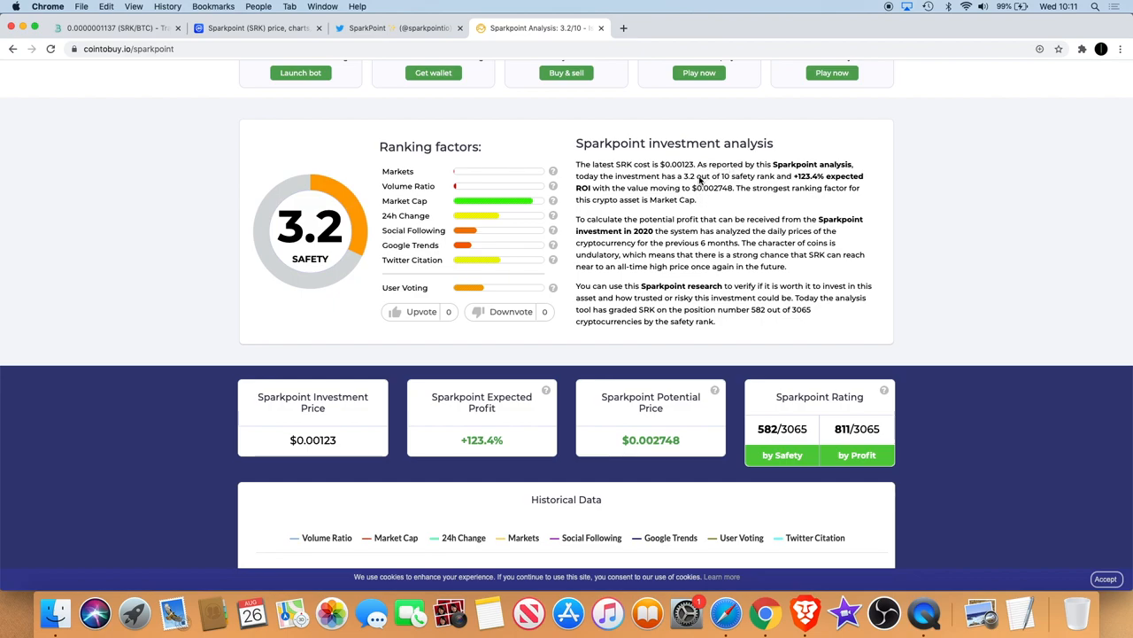
mouse_move(688, 176)
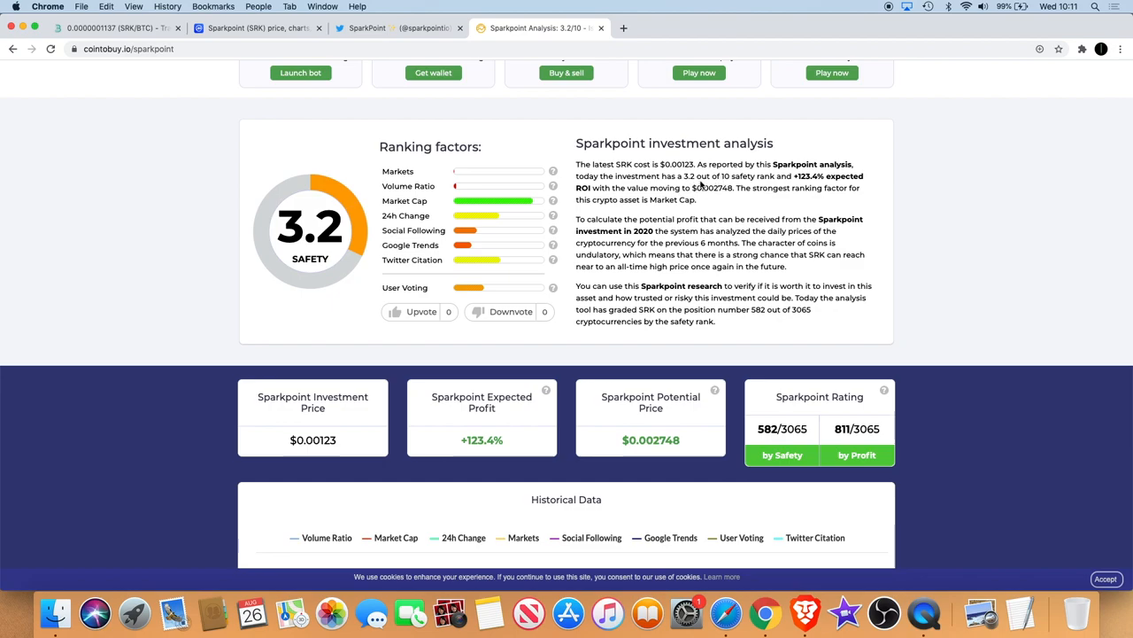
mouse_move(758, 182)
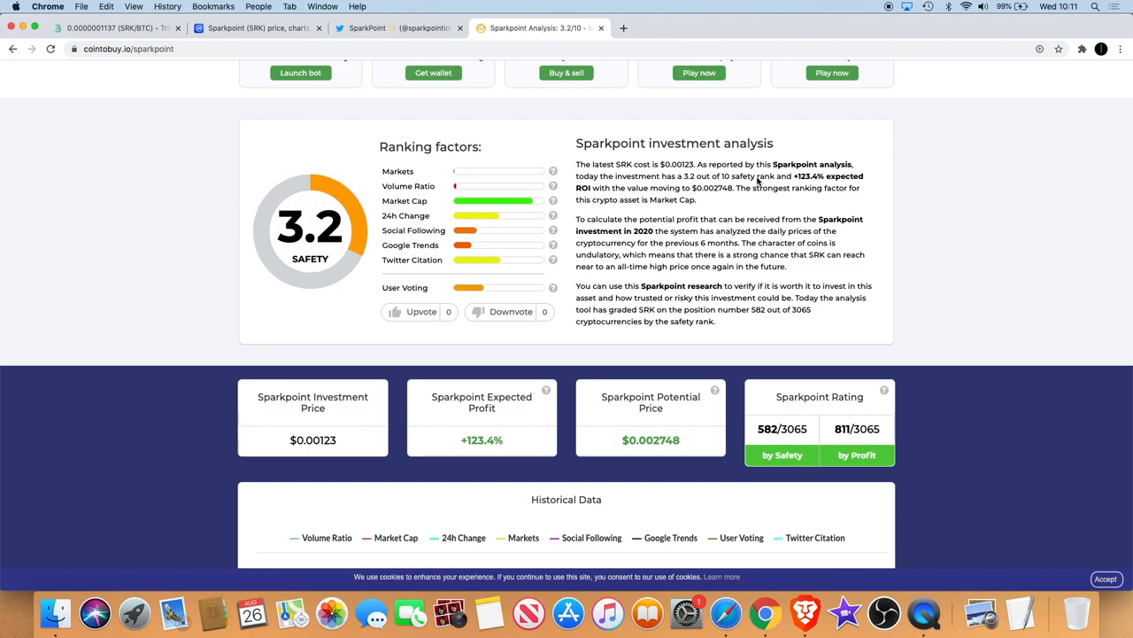
mouse_move(872, 190)
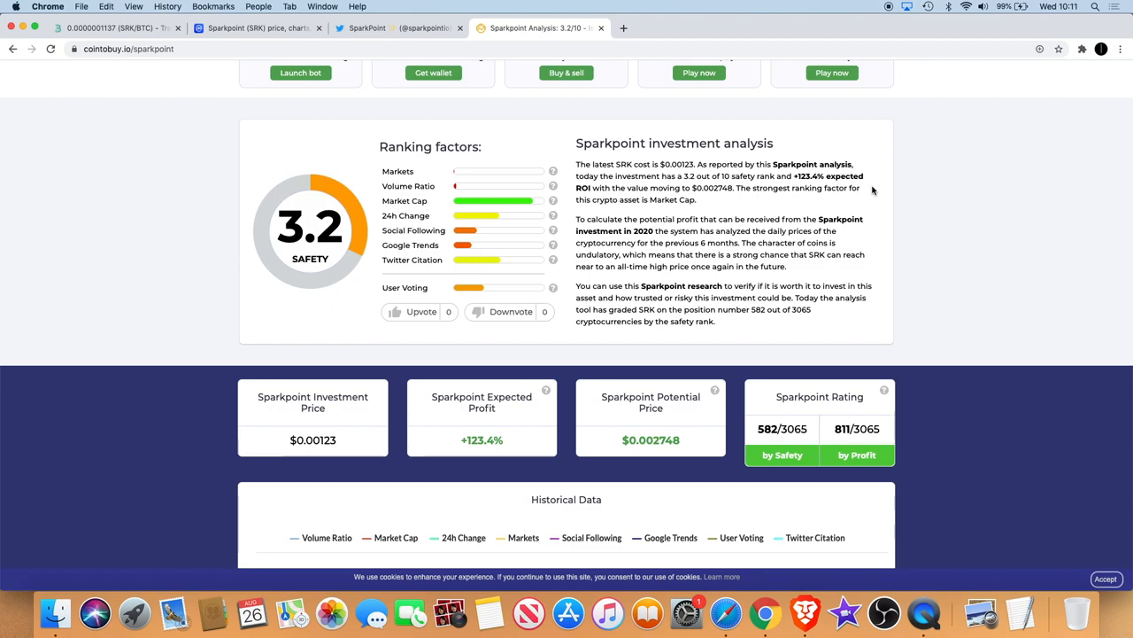
mouse_move(757, 188)
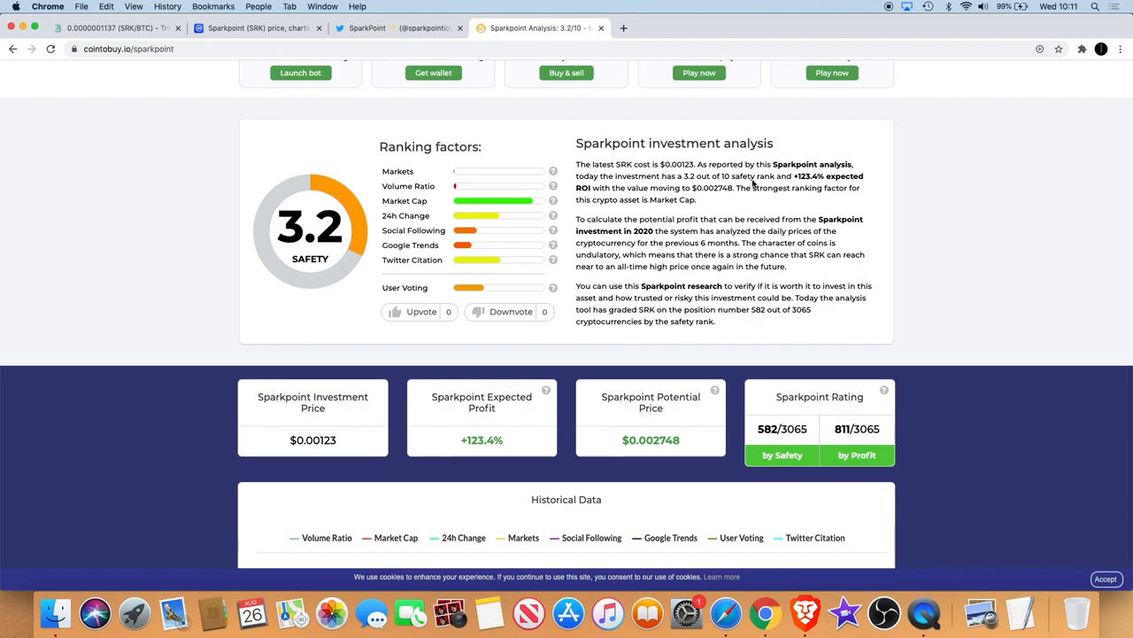
mouse_move(637, 200)
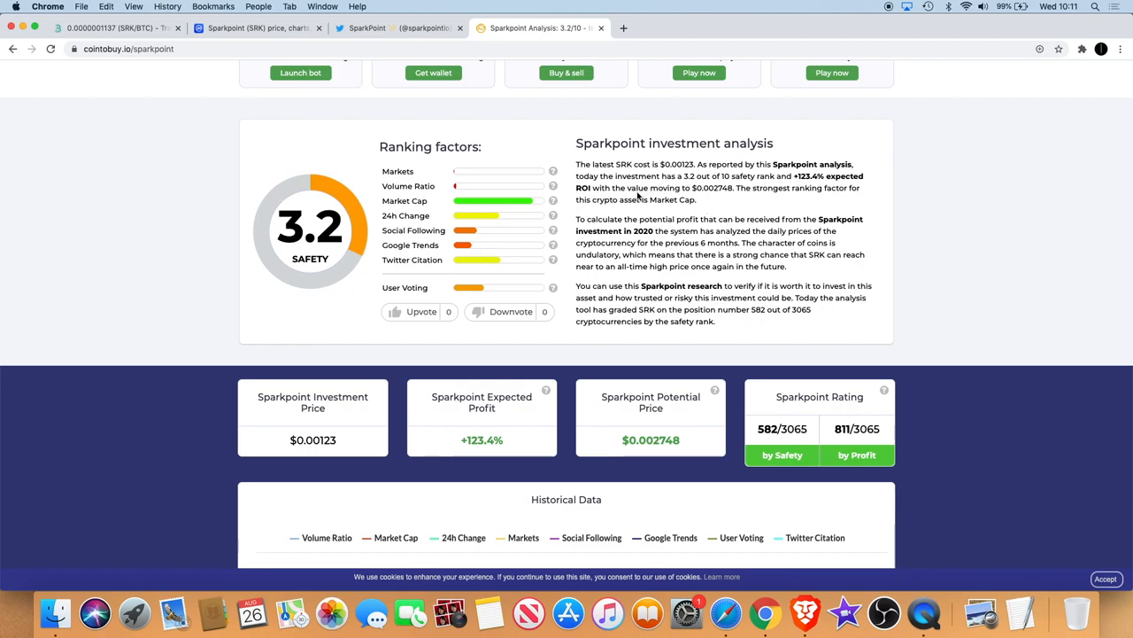
mouse_move(664, 183)
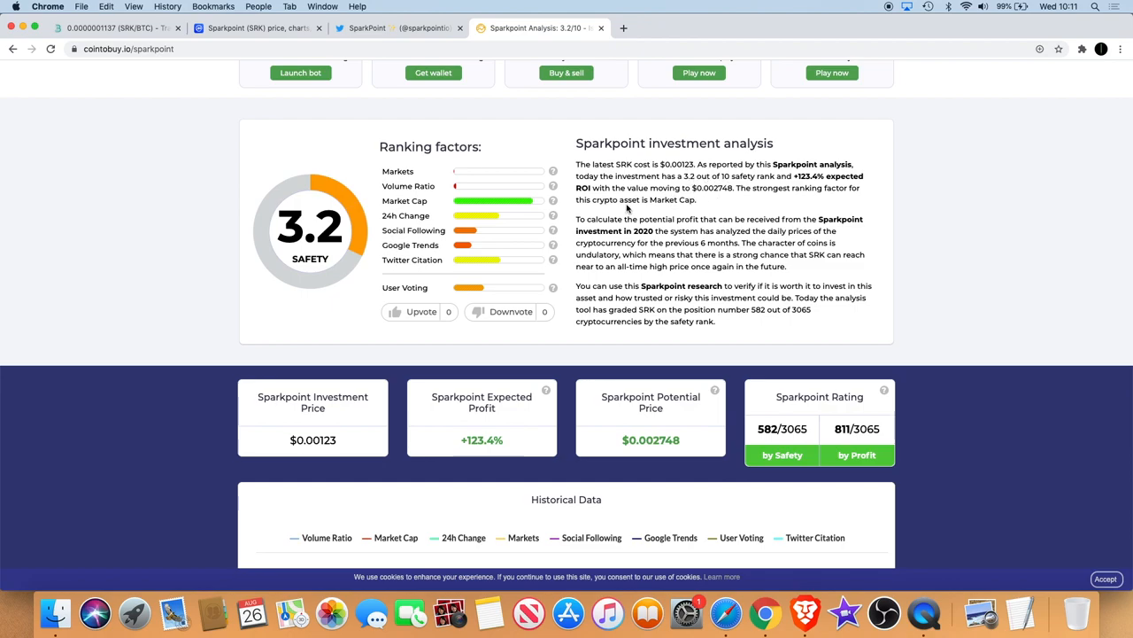
mouse_move(618, 208)
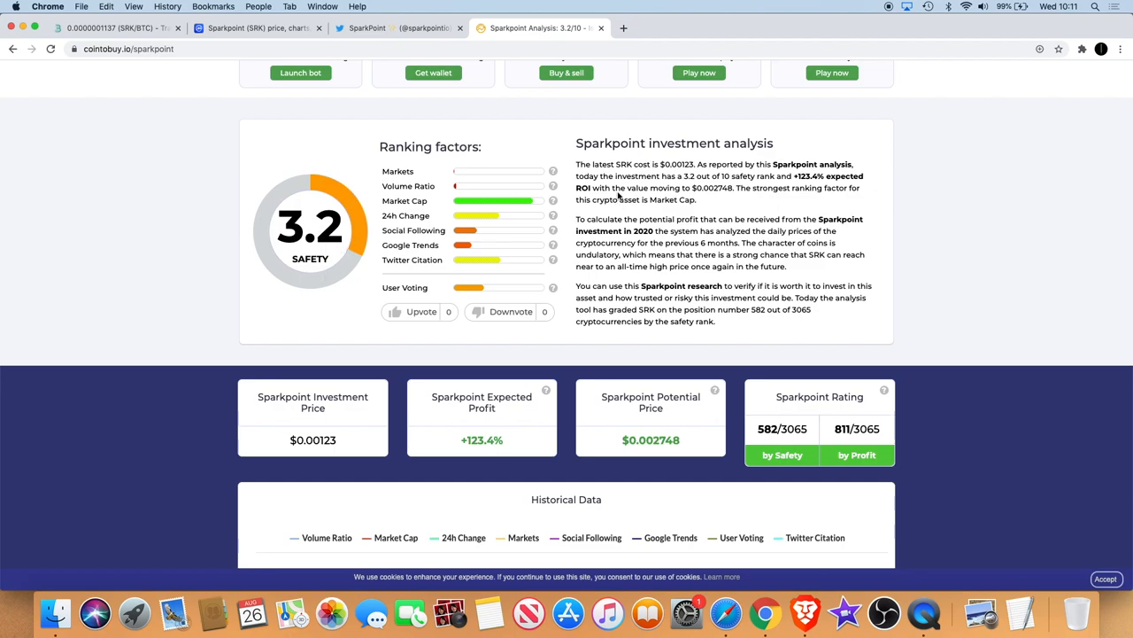
mouse_move(801, 181)
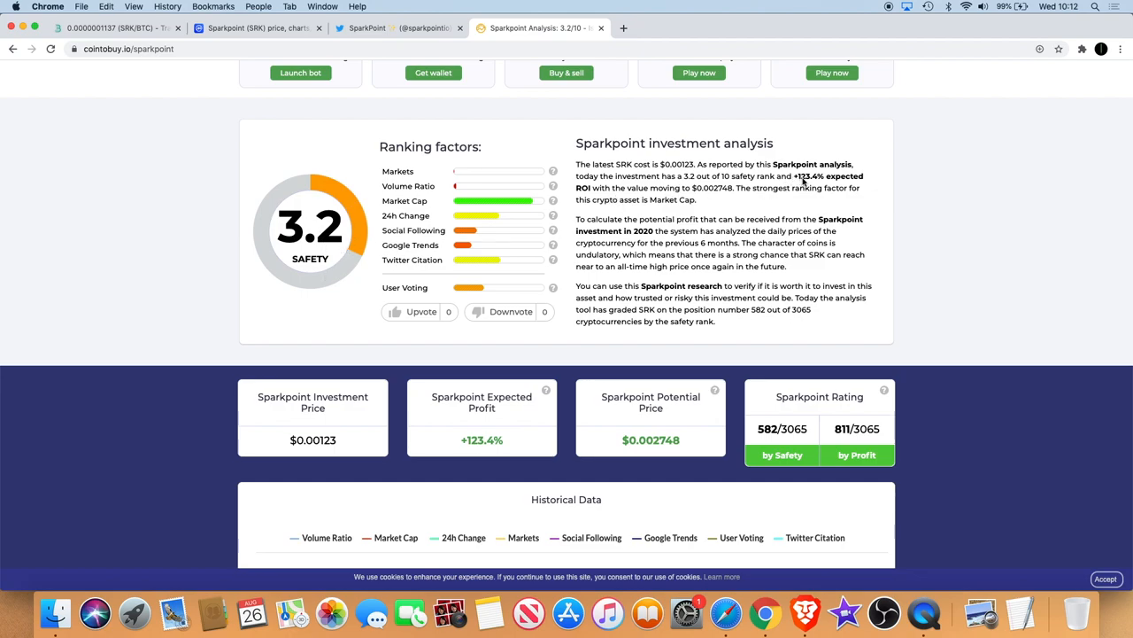
mouse_move(832, 181)
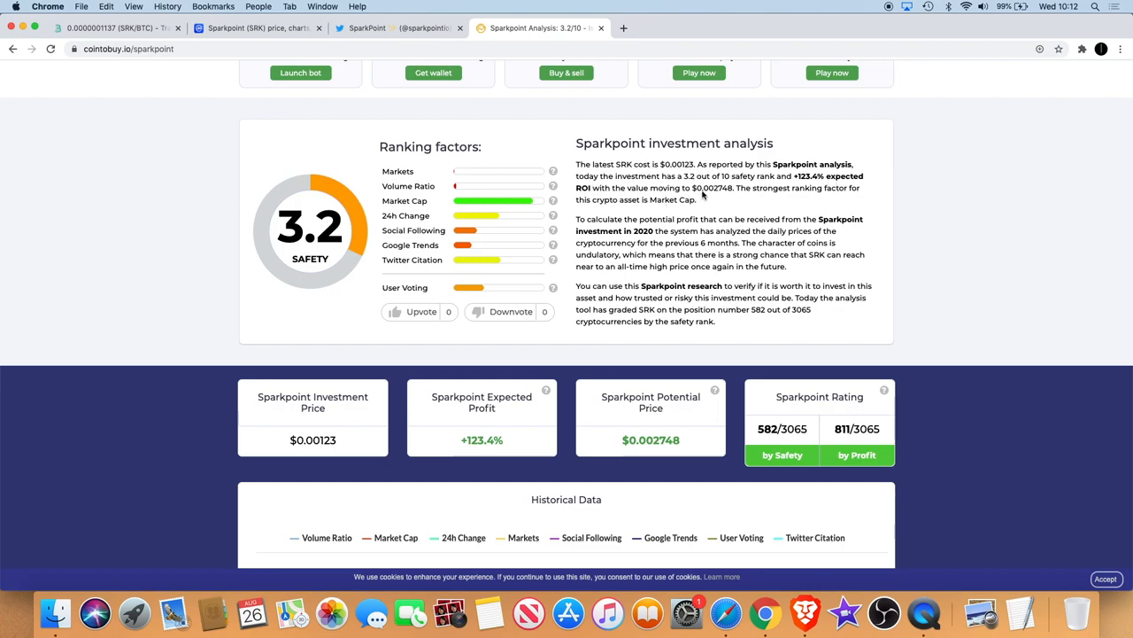
mouse_move(729, 199)
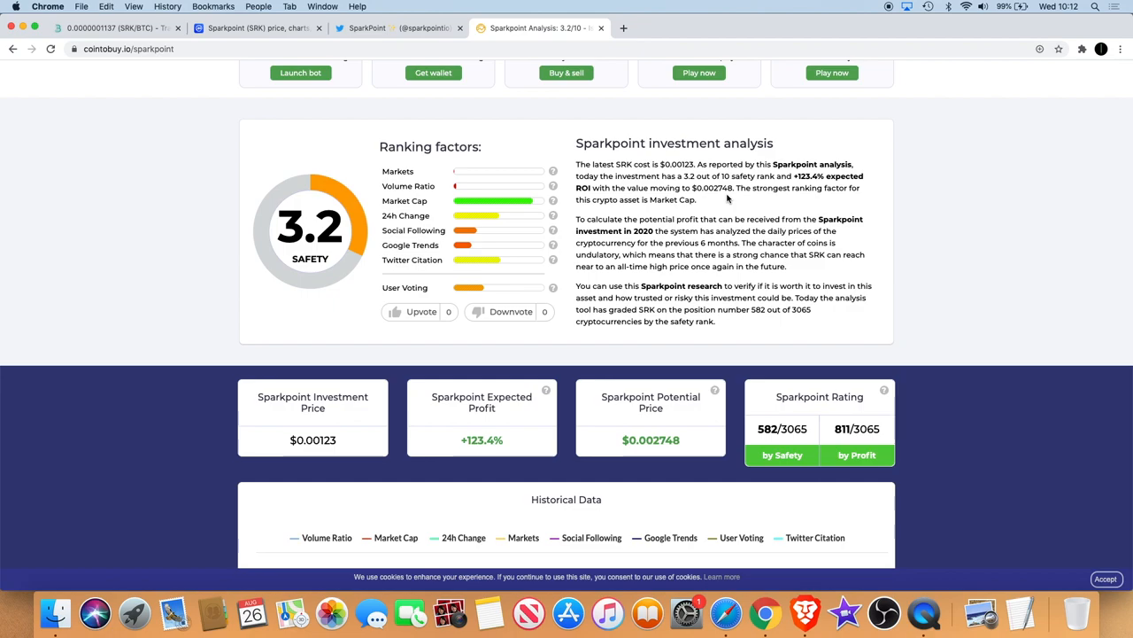
mouse_move(657, 213)
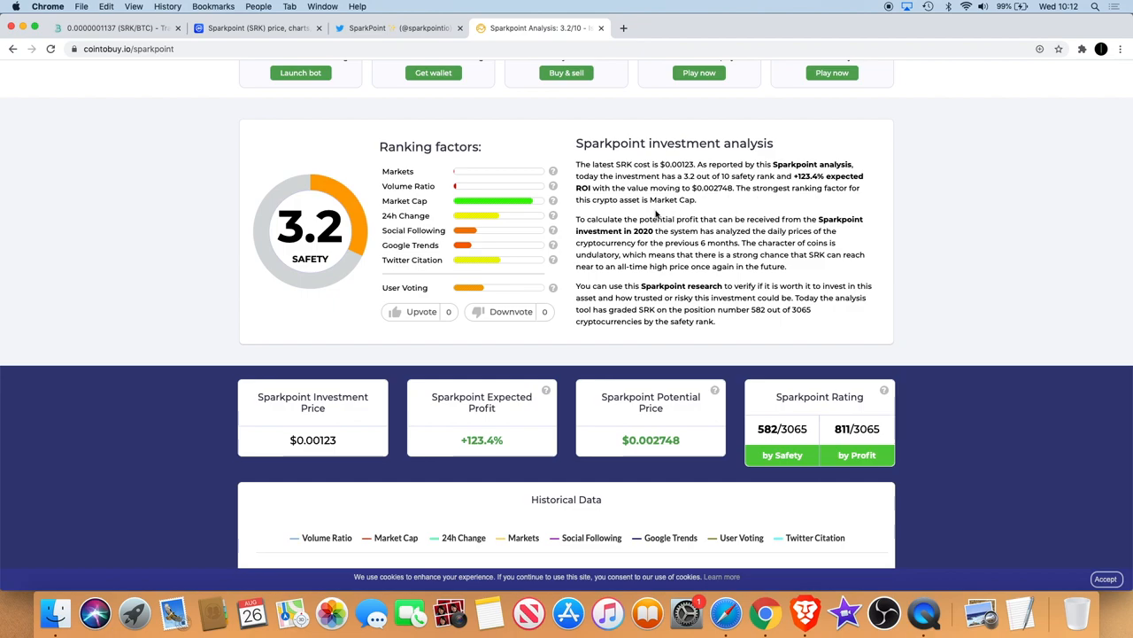
mouse_move(552, 201)
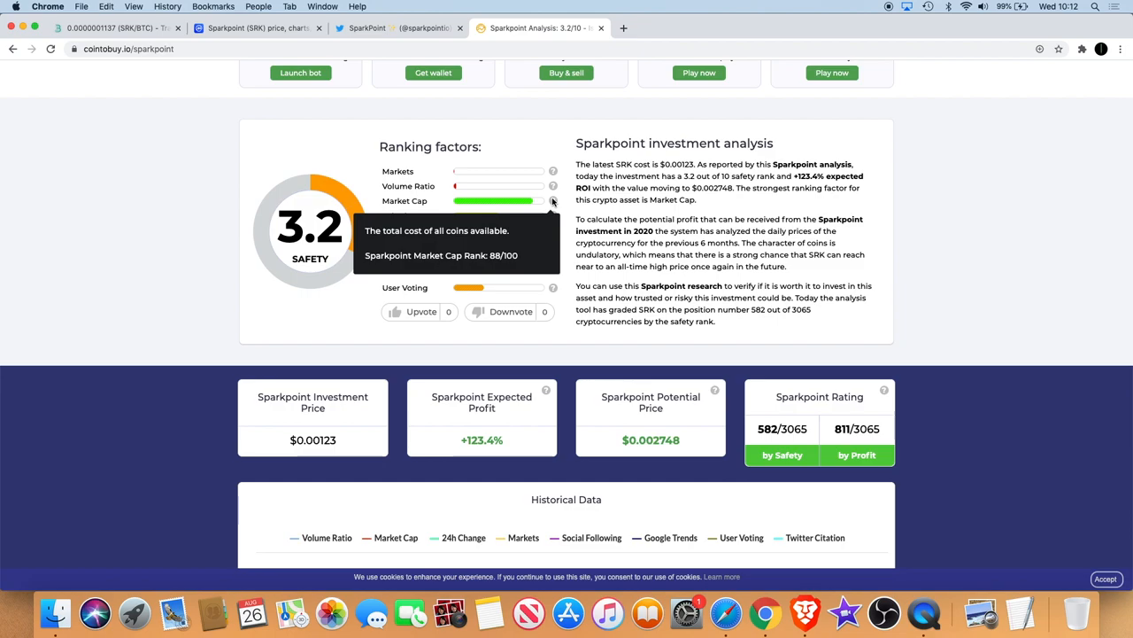
mouse_move(131, 39)
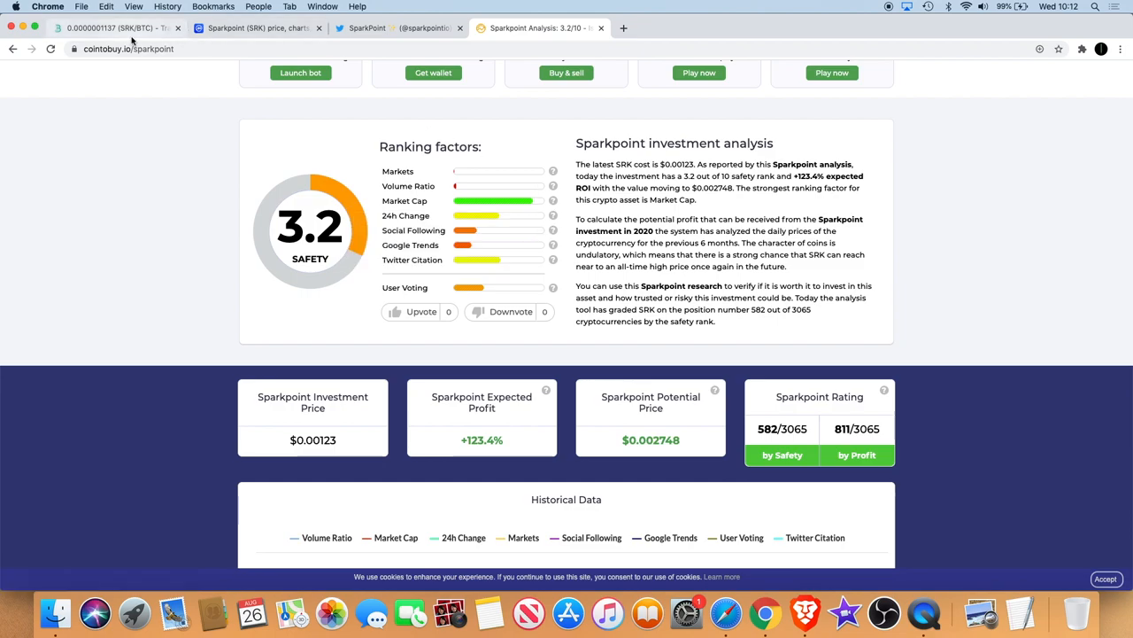
click(261, 31)
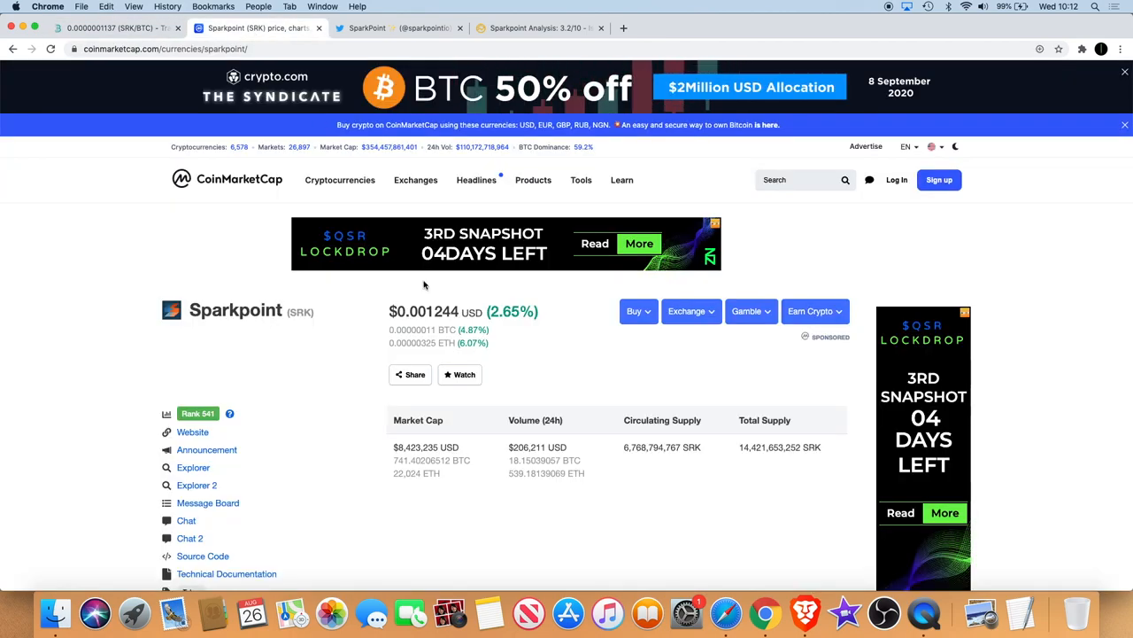
scroll(down, 3)
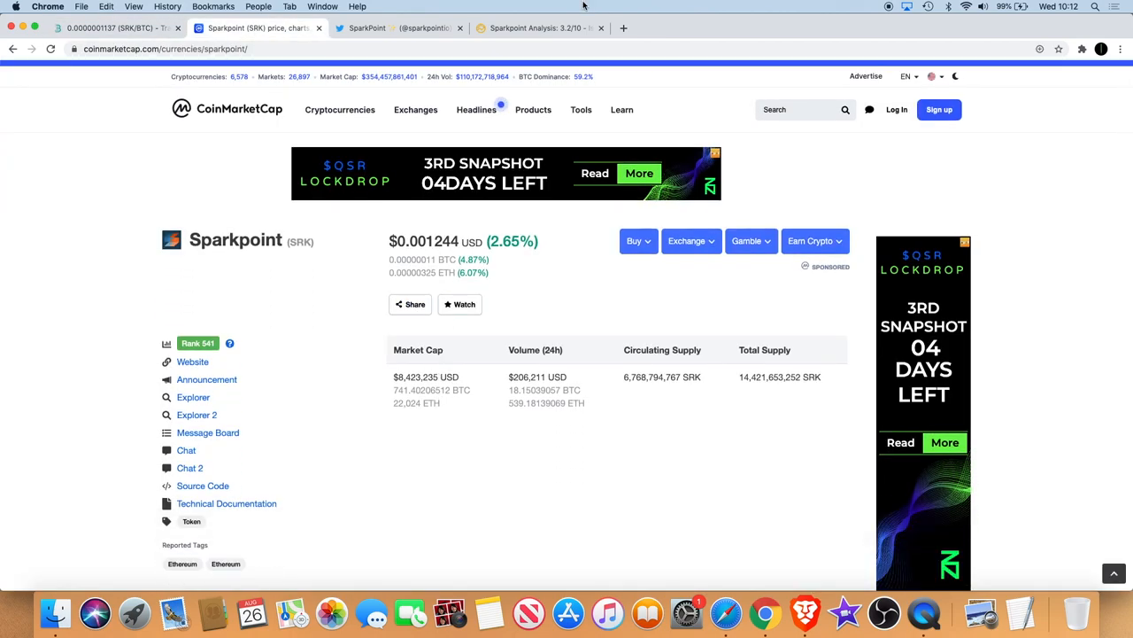
click(544, 31)
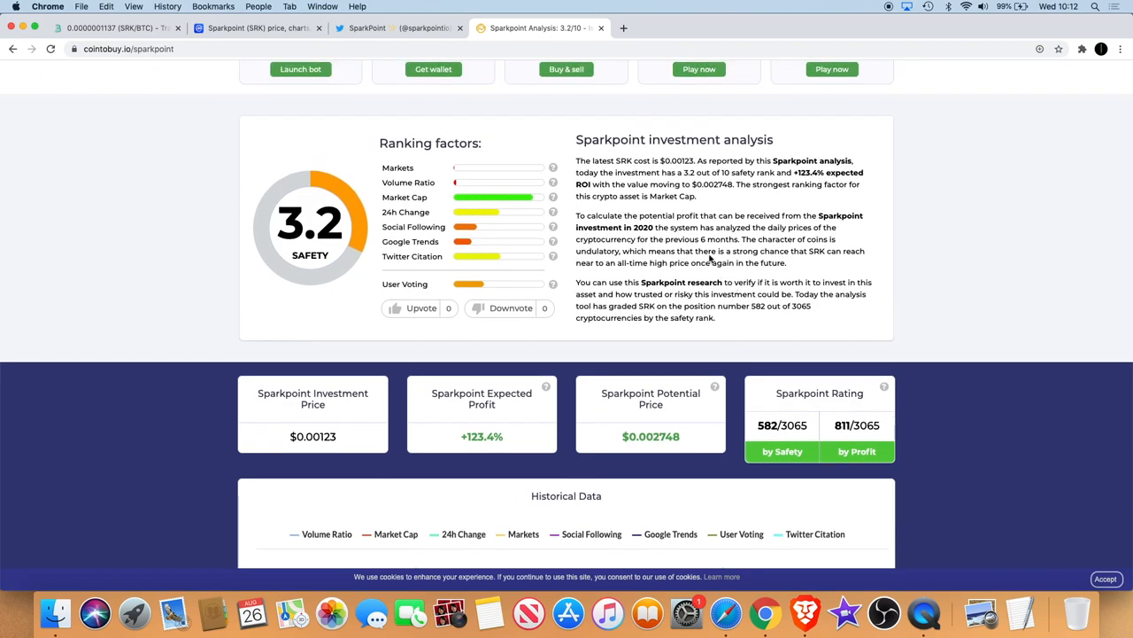
mouse_move(717, 226)
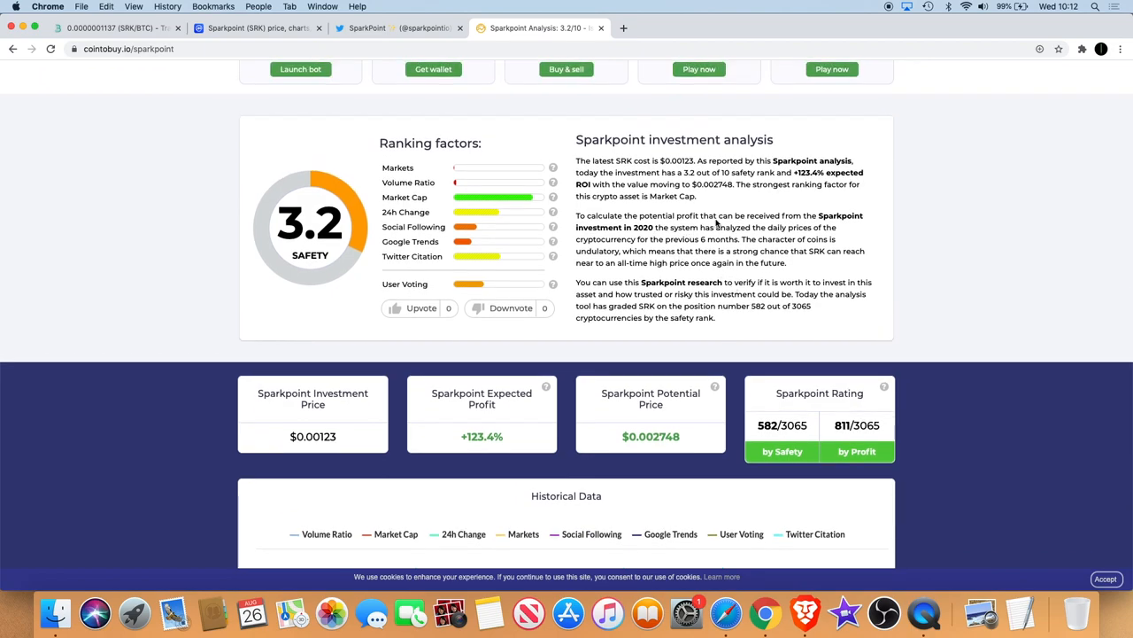
mouse_move(678, 239)
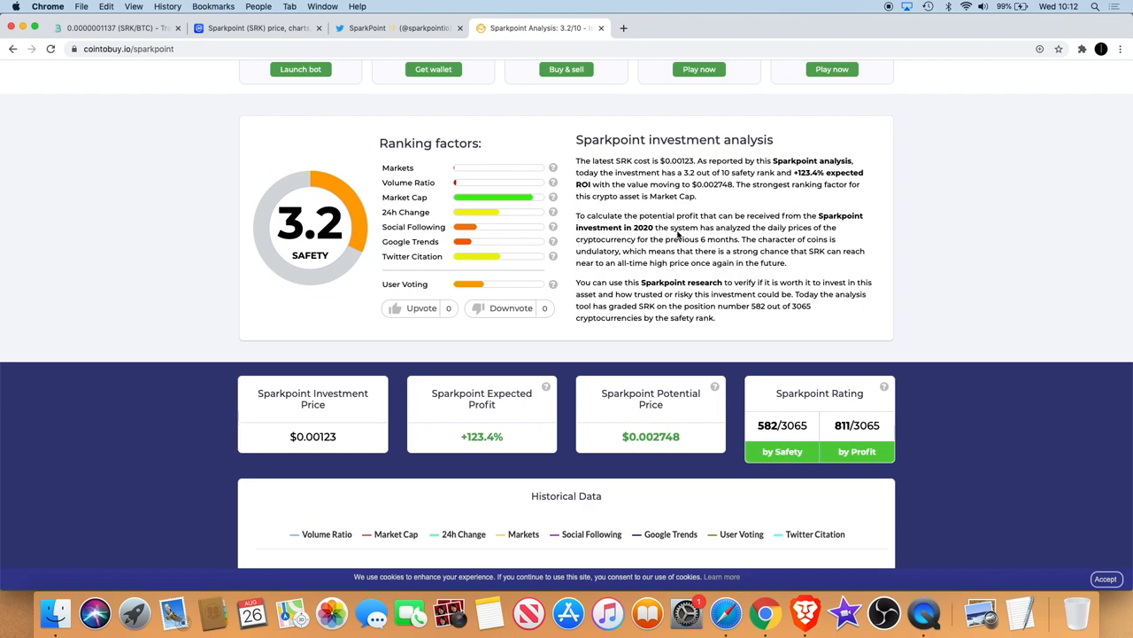
mouse_move(757, 240)
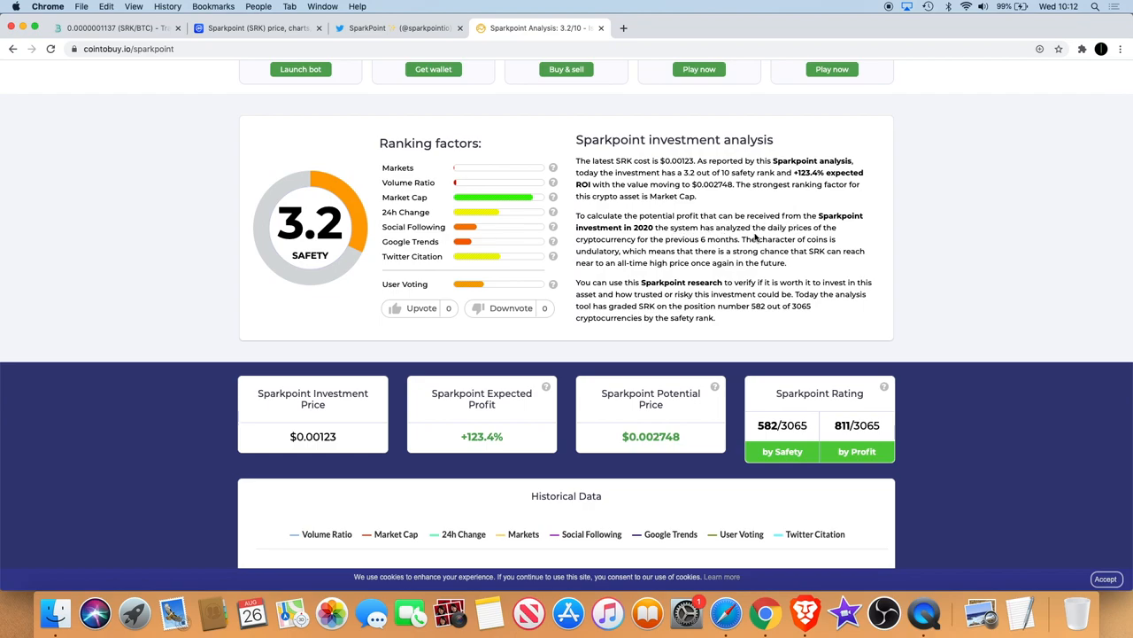
mouse_move(710, 257)
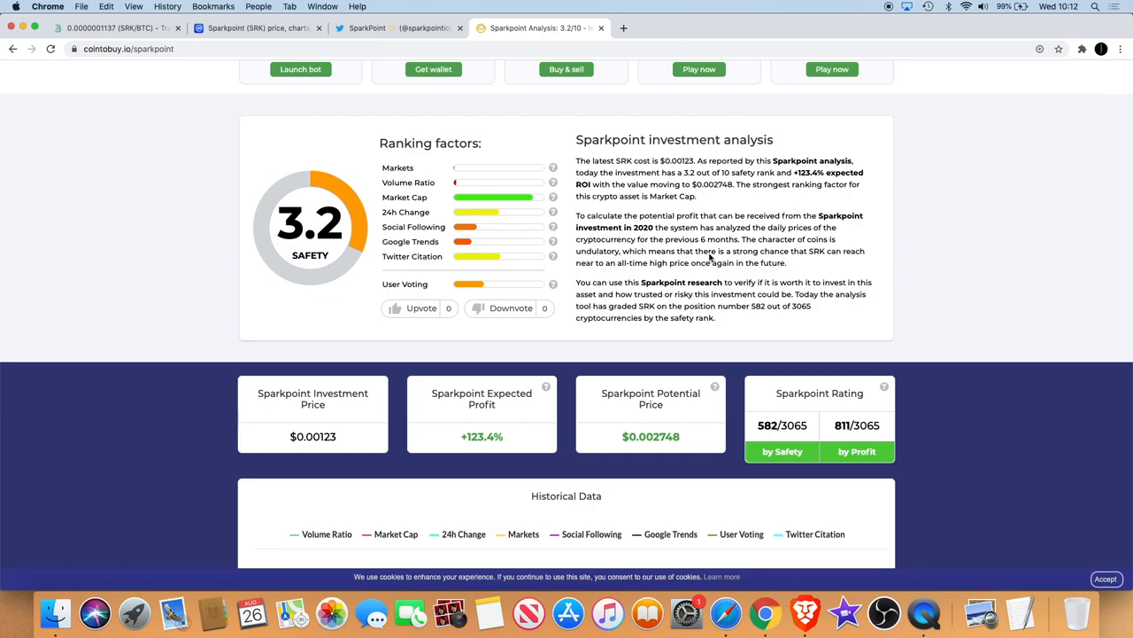
mouse_move(716, 263)
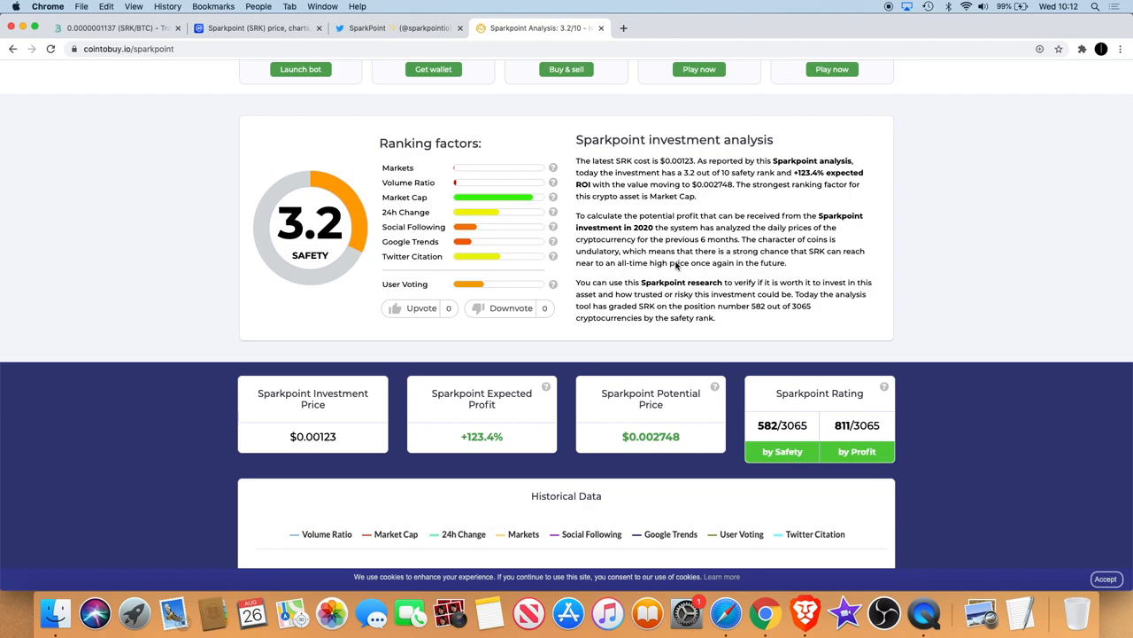
mouse_move(751, 264)
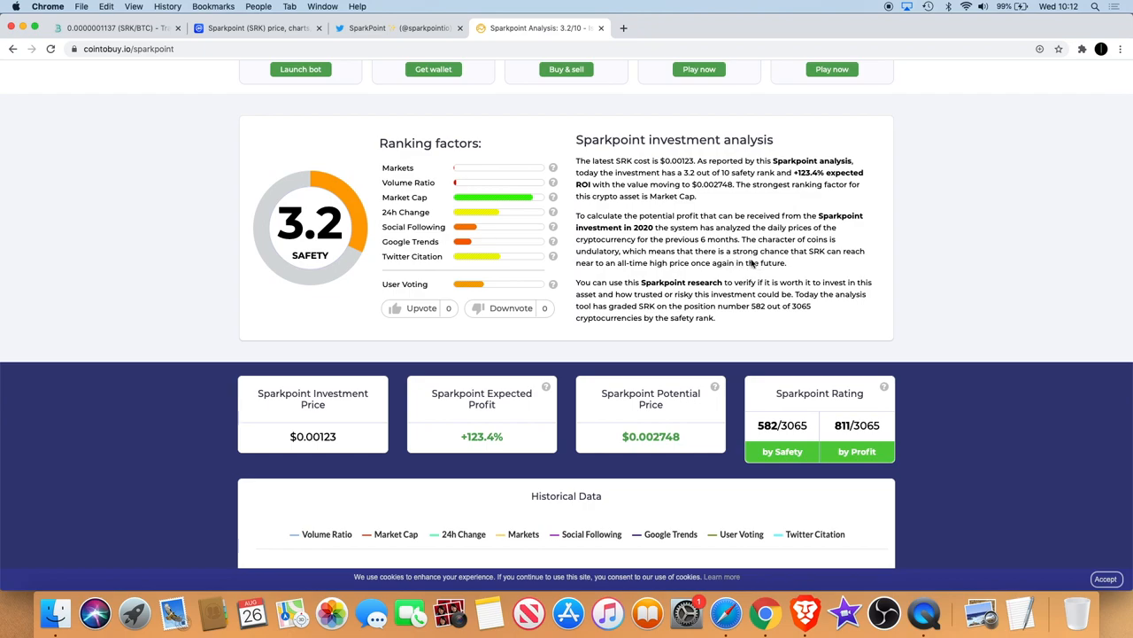
mouse_move(700, 270)
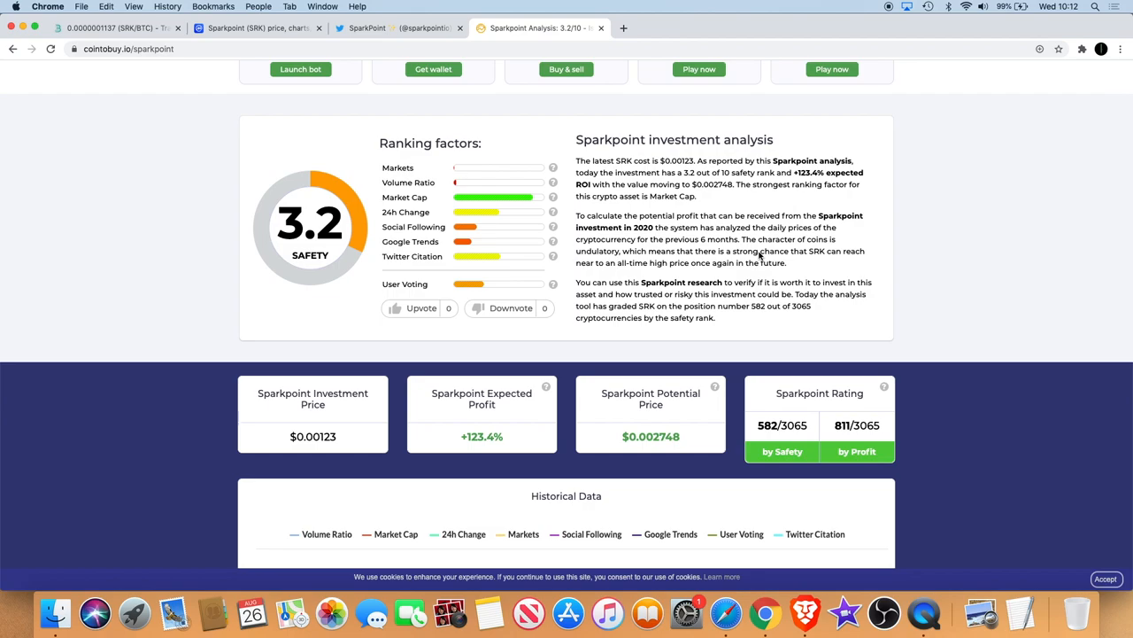
scroll(up, 3)
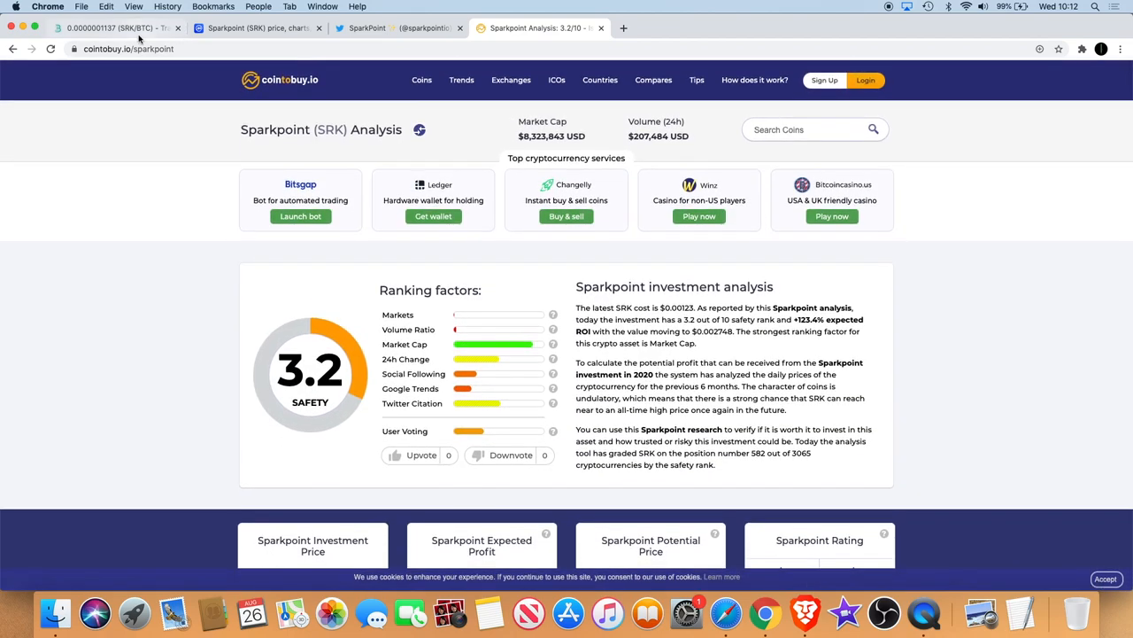
- Browse BitMart's SRK/BTC chart around August, then return via cointobuy to SparkPoint's Twitter
click(115, 31)
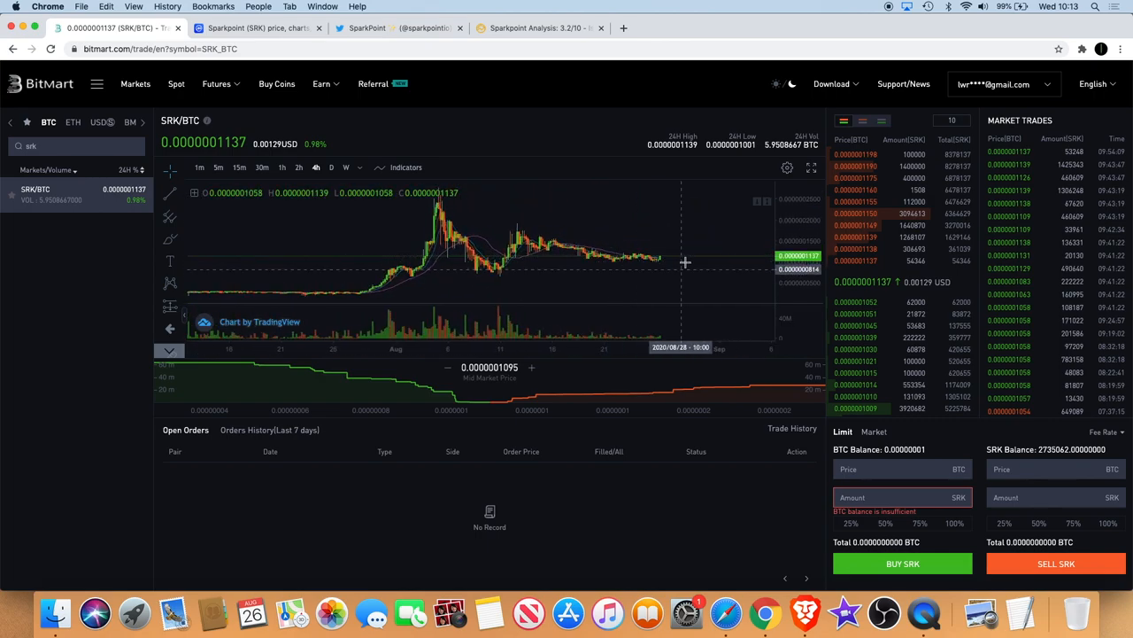
mouse_move(699, 259)
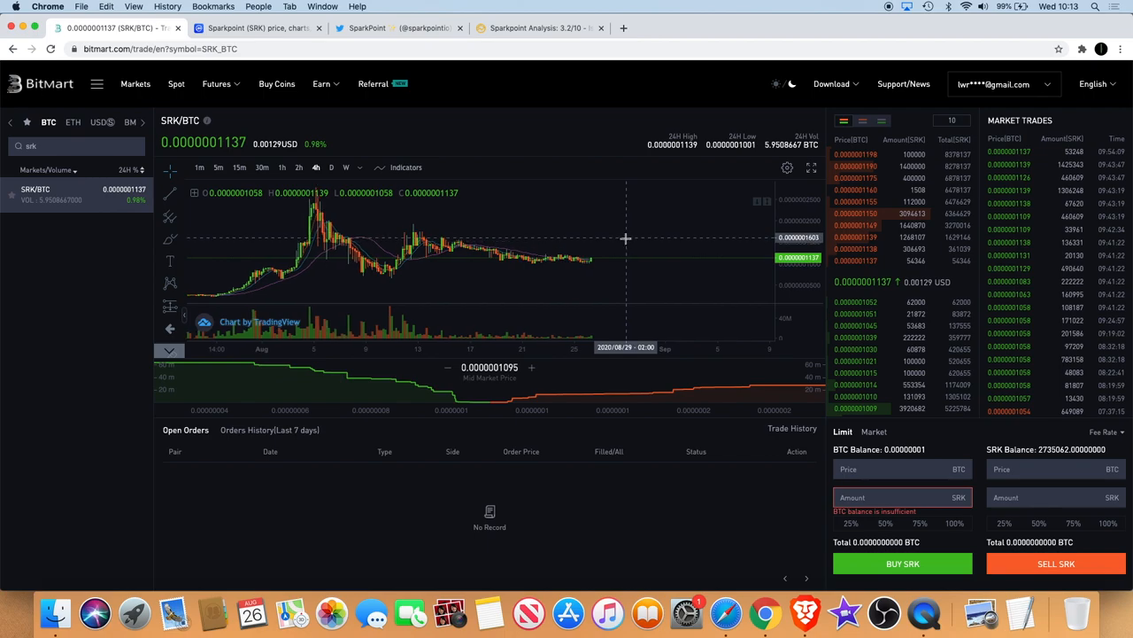
mouse_move(631, 261)
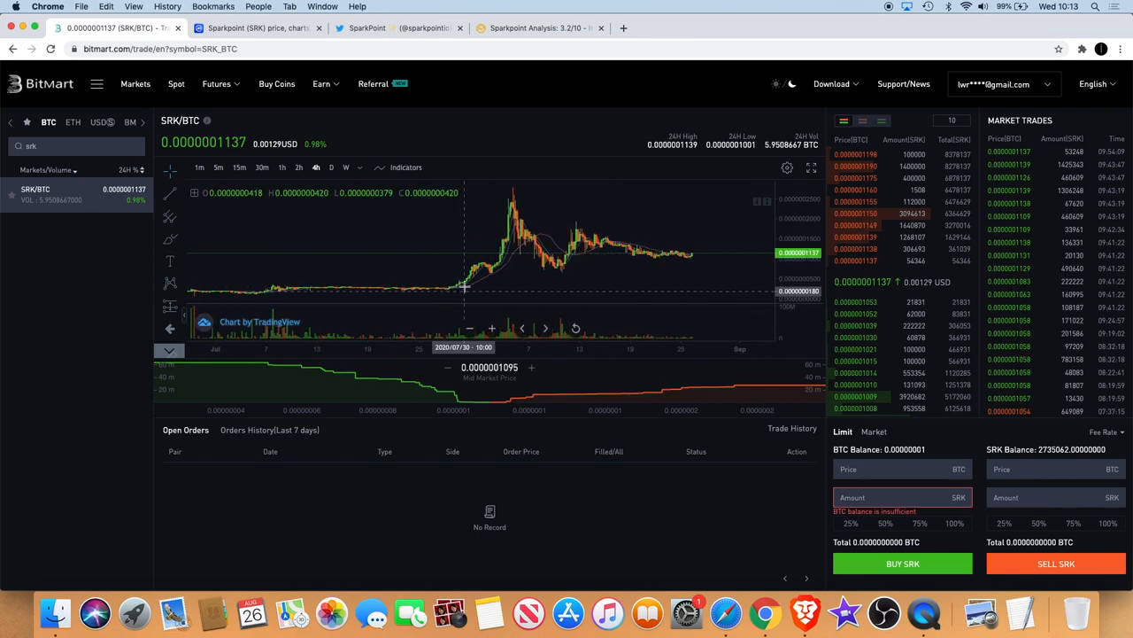
mouse_move(514, 204)
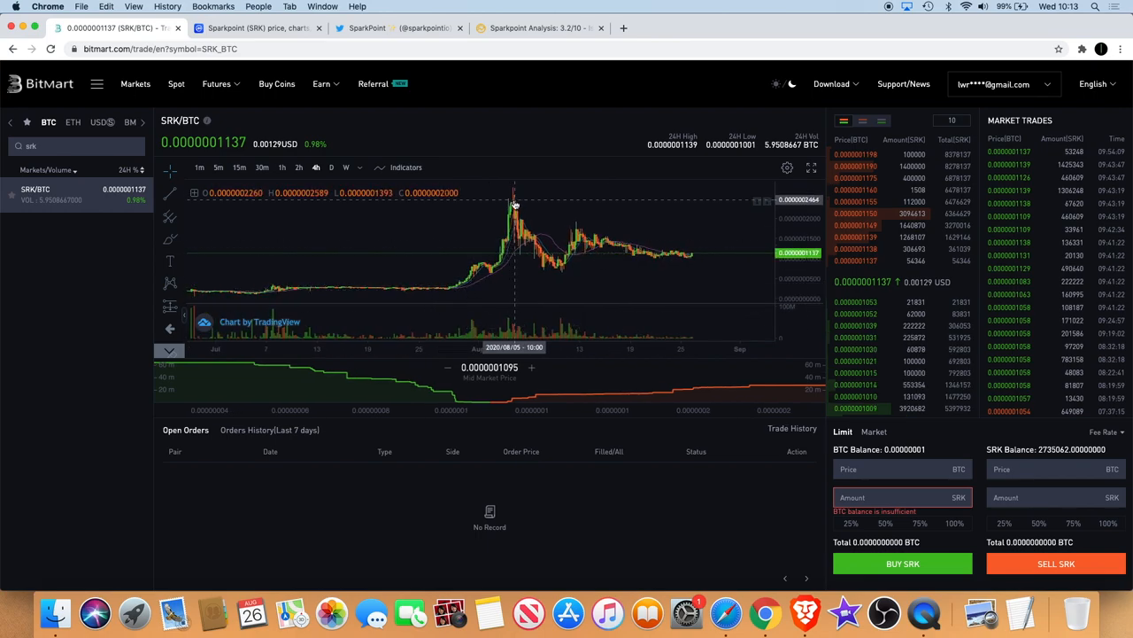
mouse_move(662, 242)
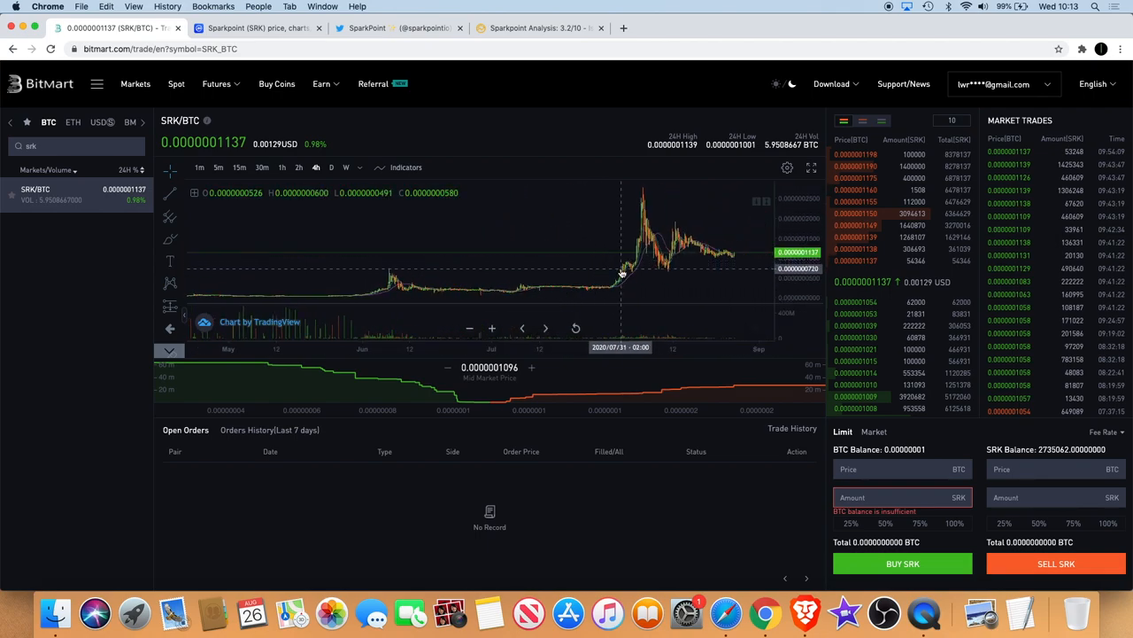
mouse_move(409, 287)
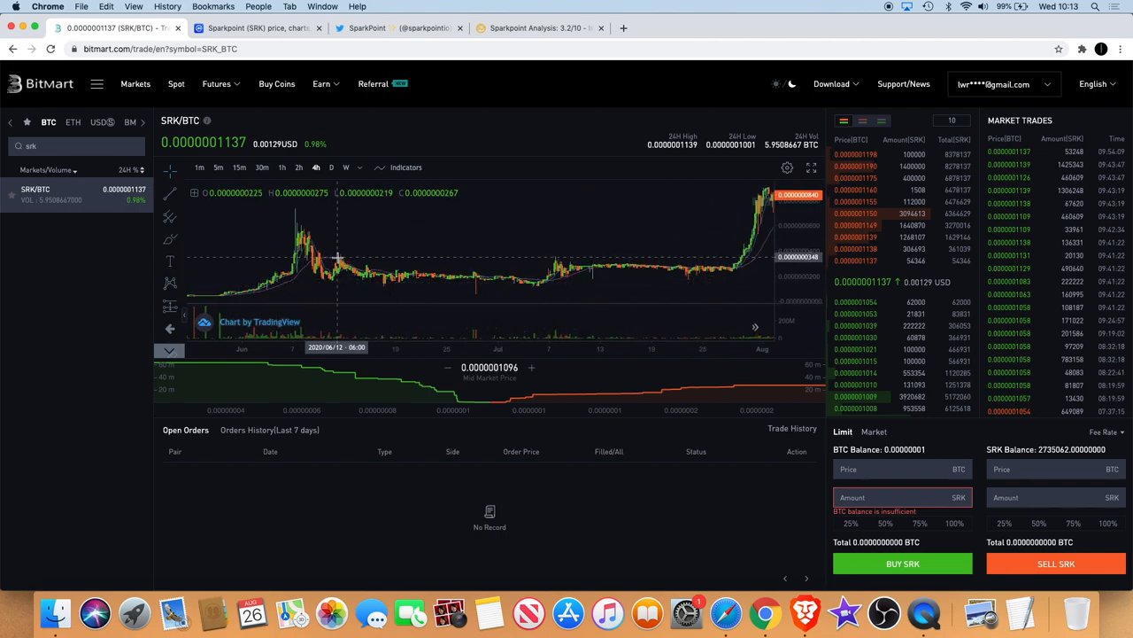
mouse_move(312, 248)
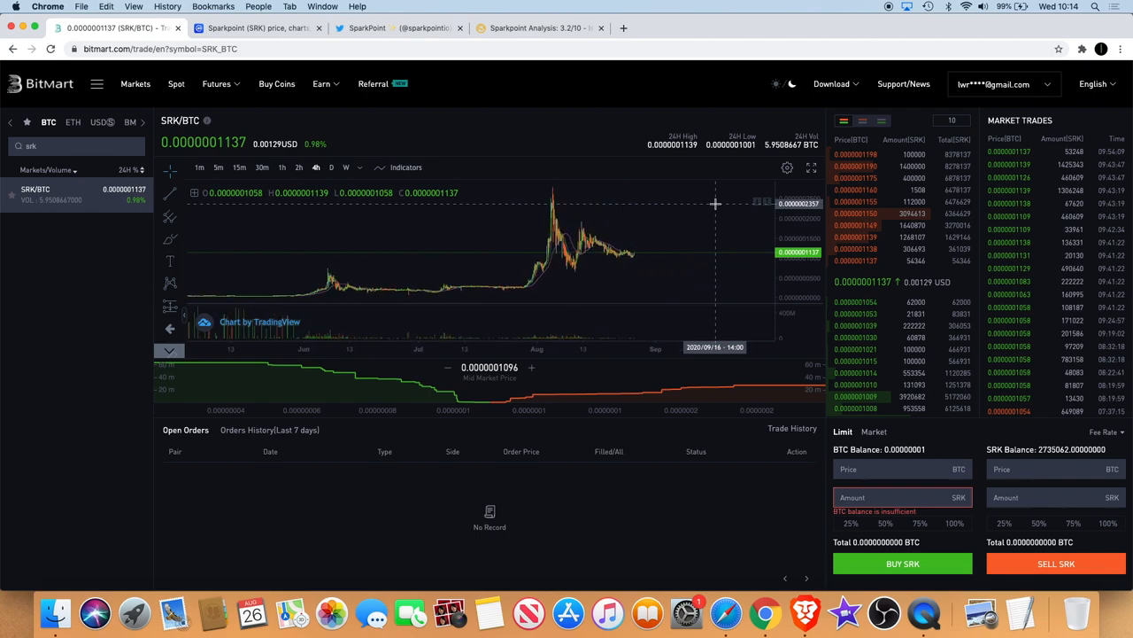
mouse_move(693, 189)
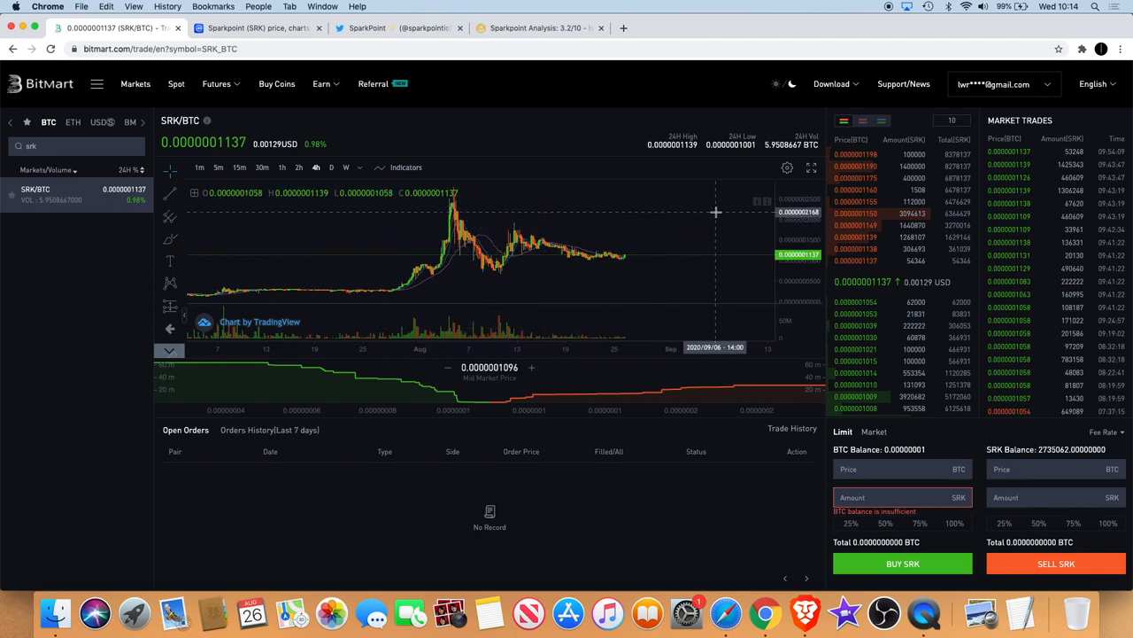
mouse_move(713, 222)
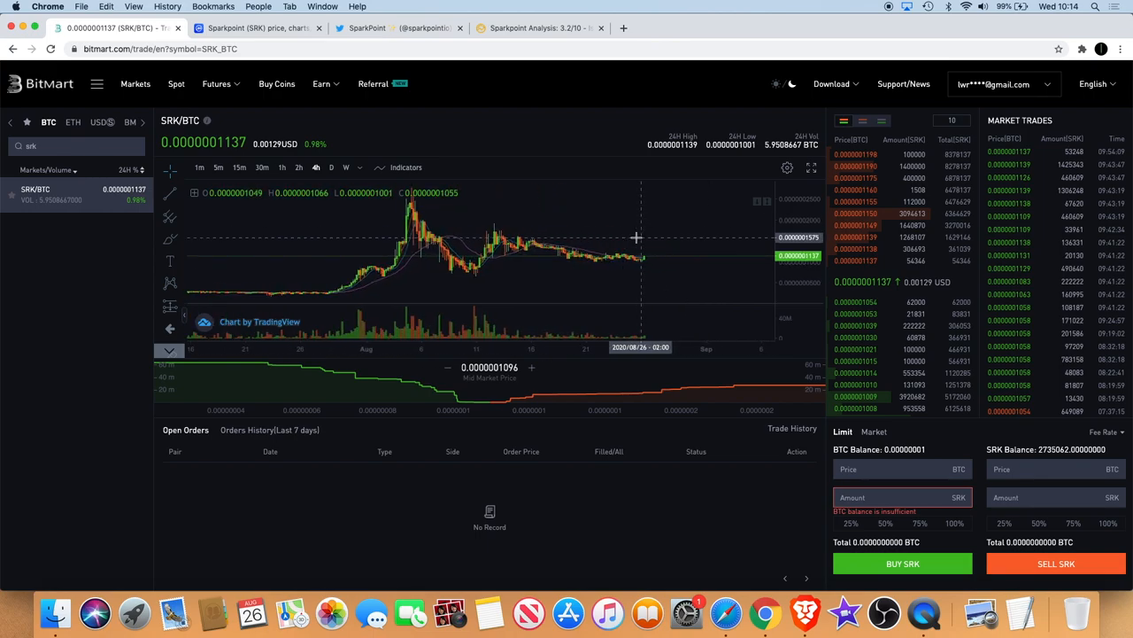
mouse_move(512, 275)
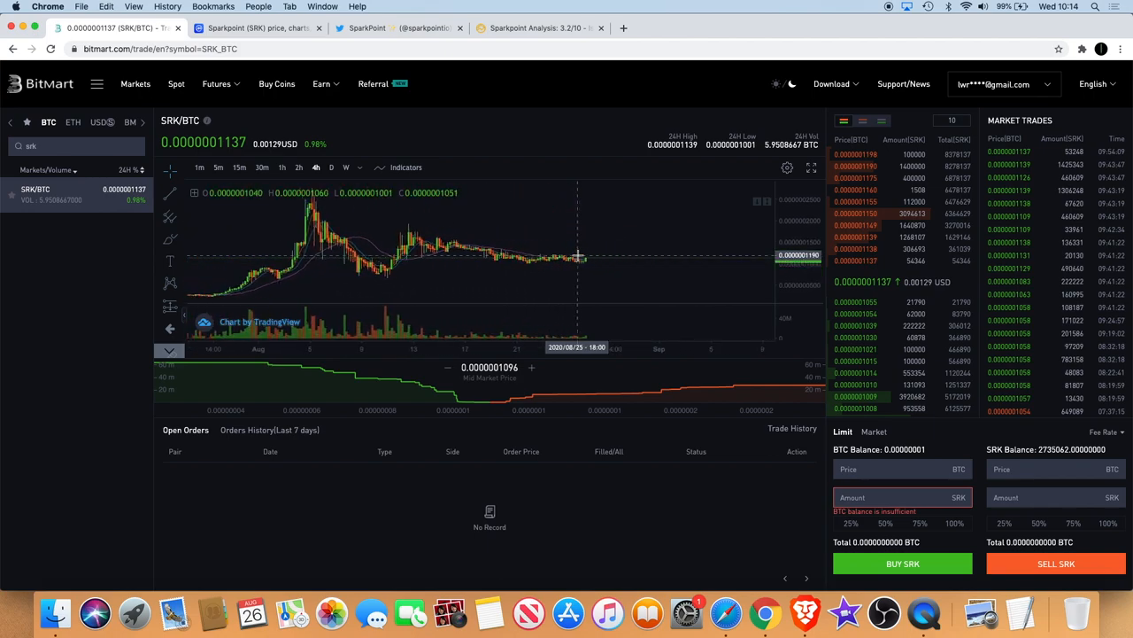
mouse_move(565, 263)
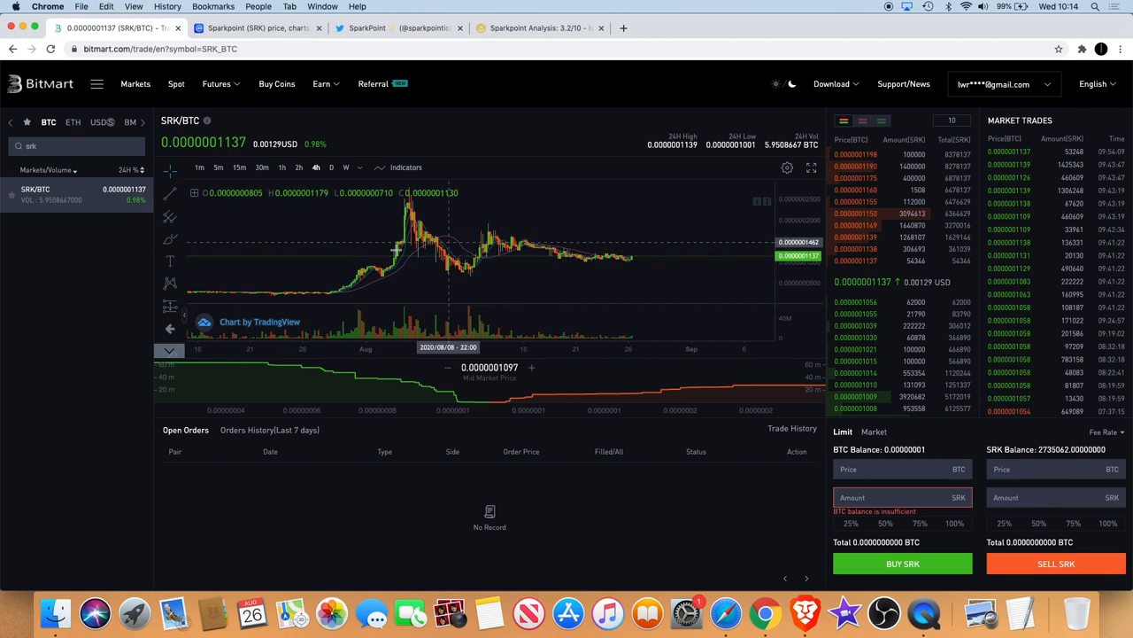
mouse_move(437, 264)
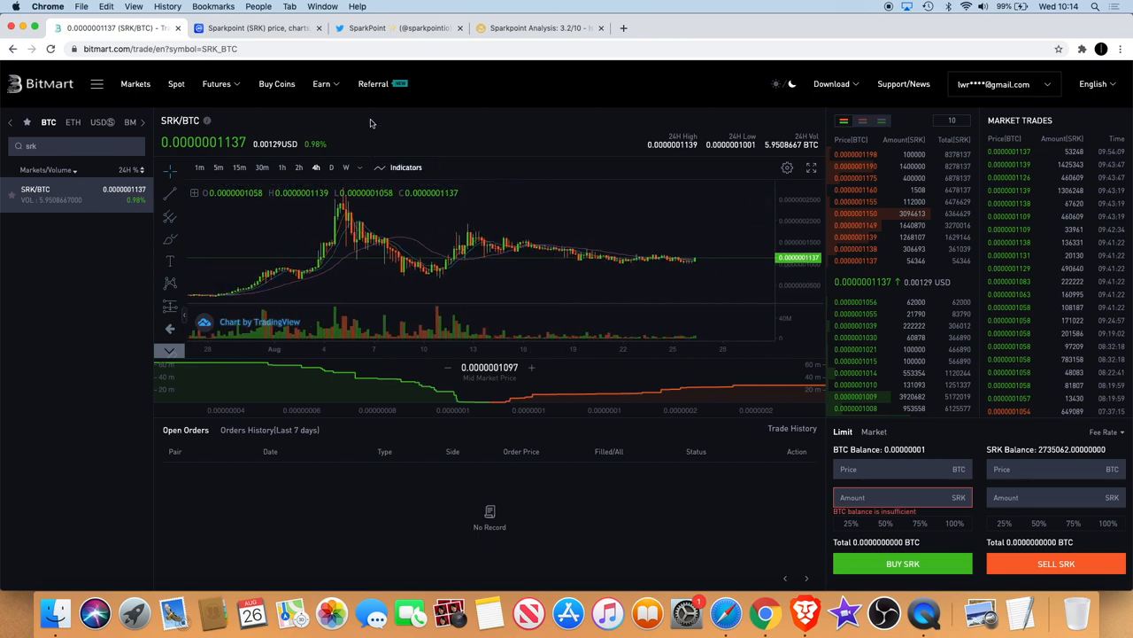
mouse_move(541, 238)
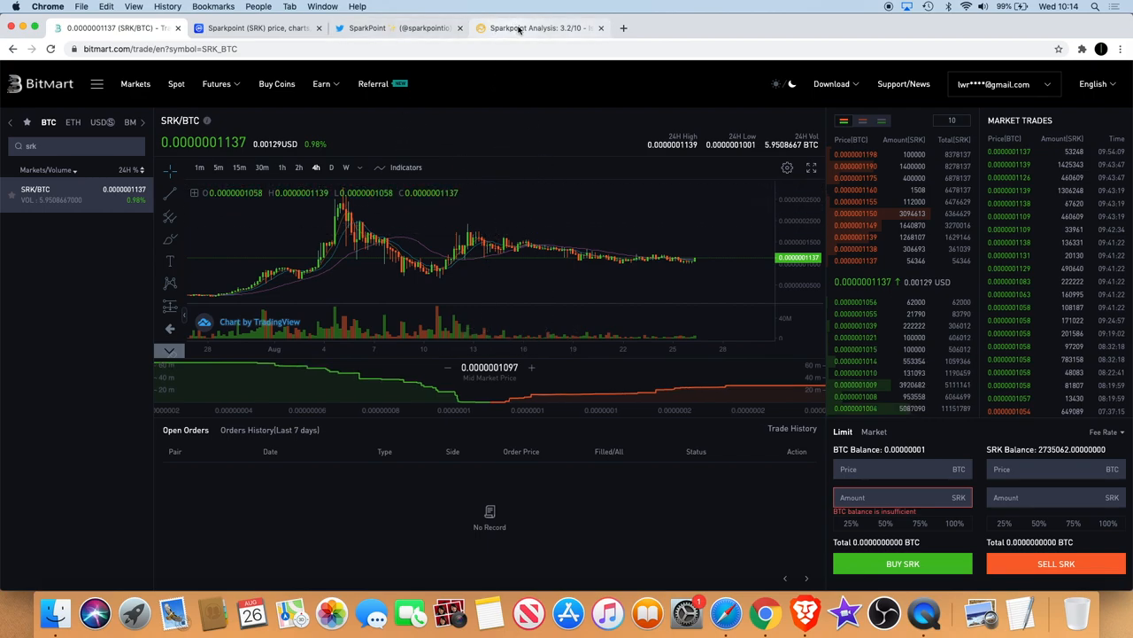
click(540, 29)
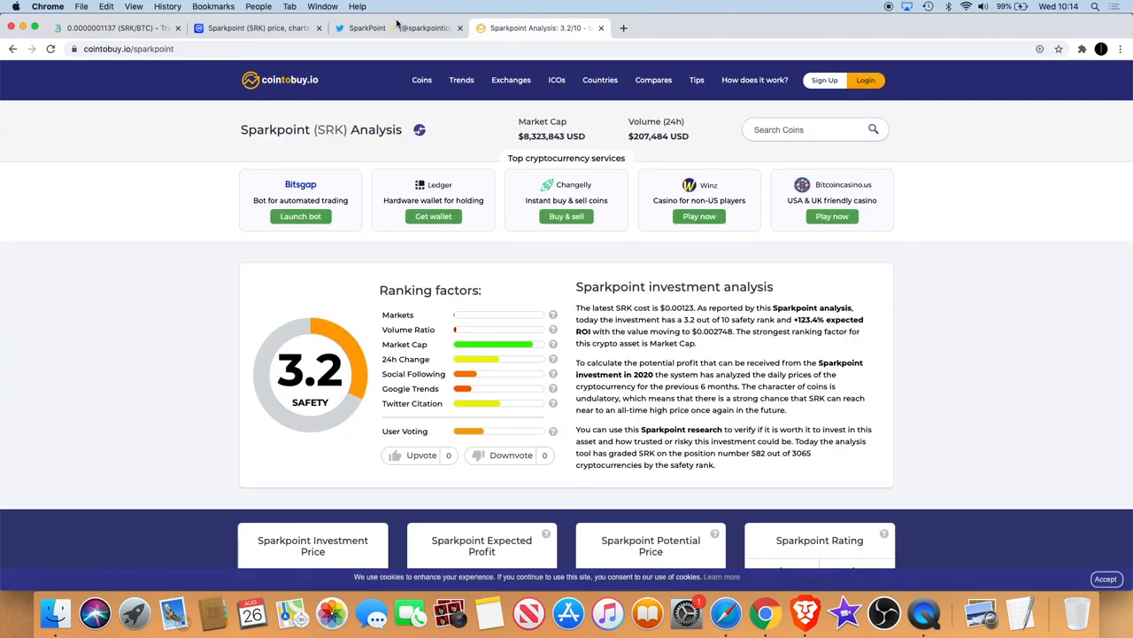
click(394, 27)
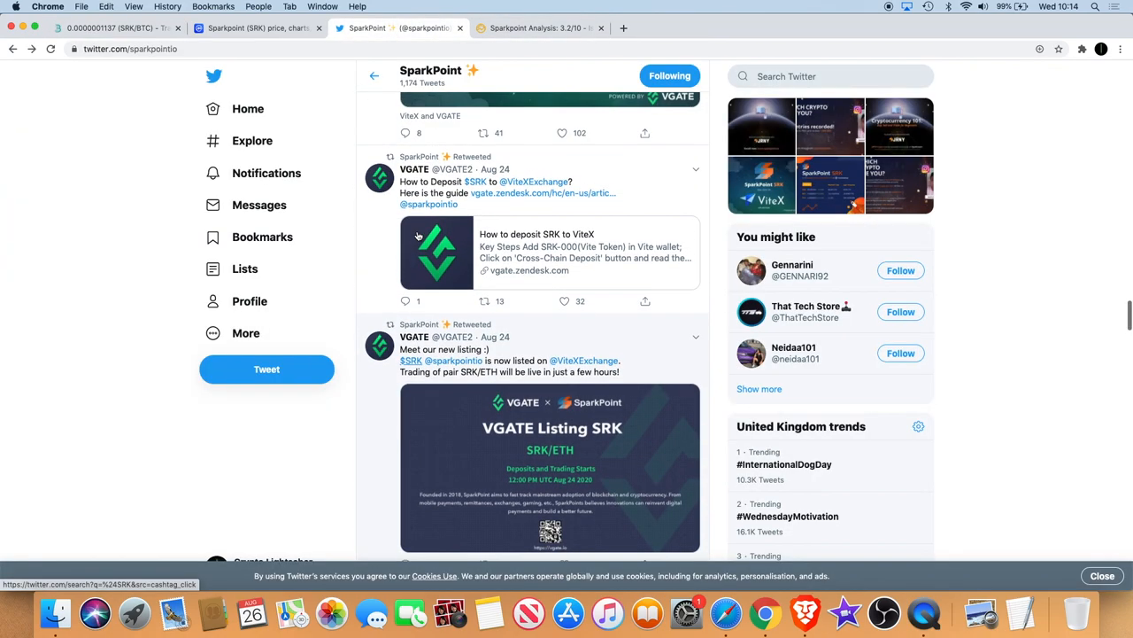
- Scroll SparkPoint's feed to VGATE's SRK/ETH listing retweet and a CoinMarketCap stats tweet
scroll(down, 3)
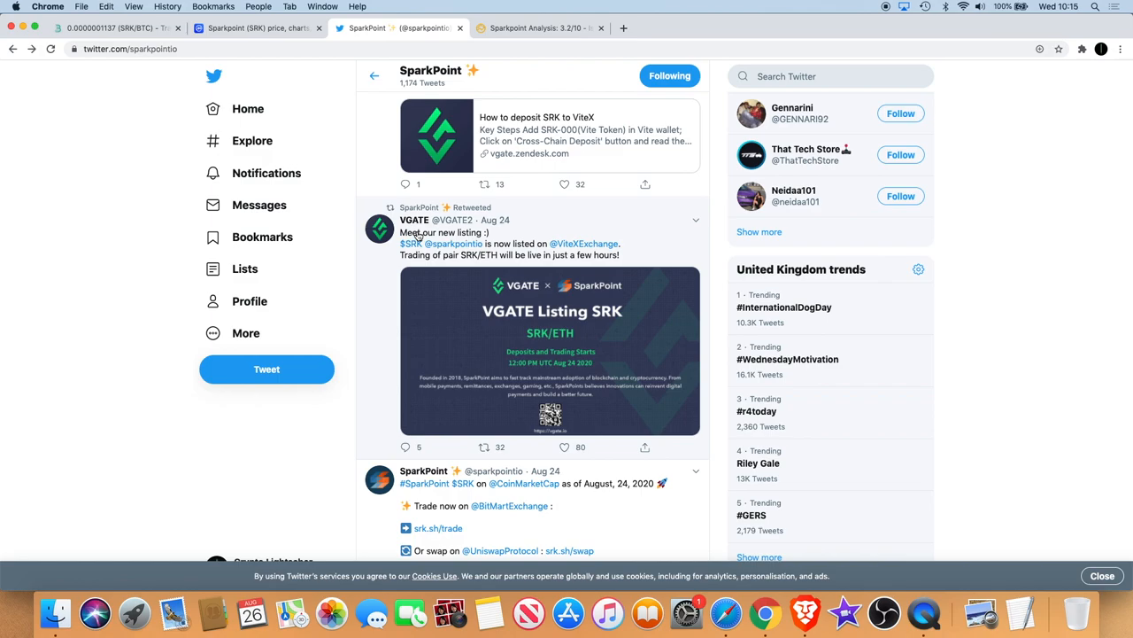
mouse_move(550, 243)
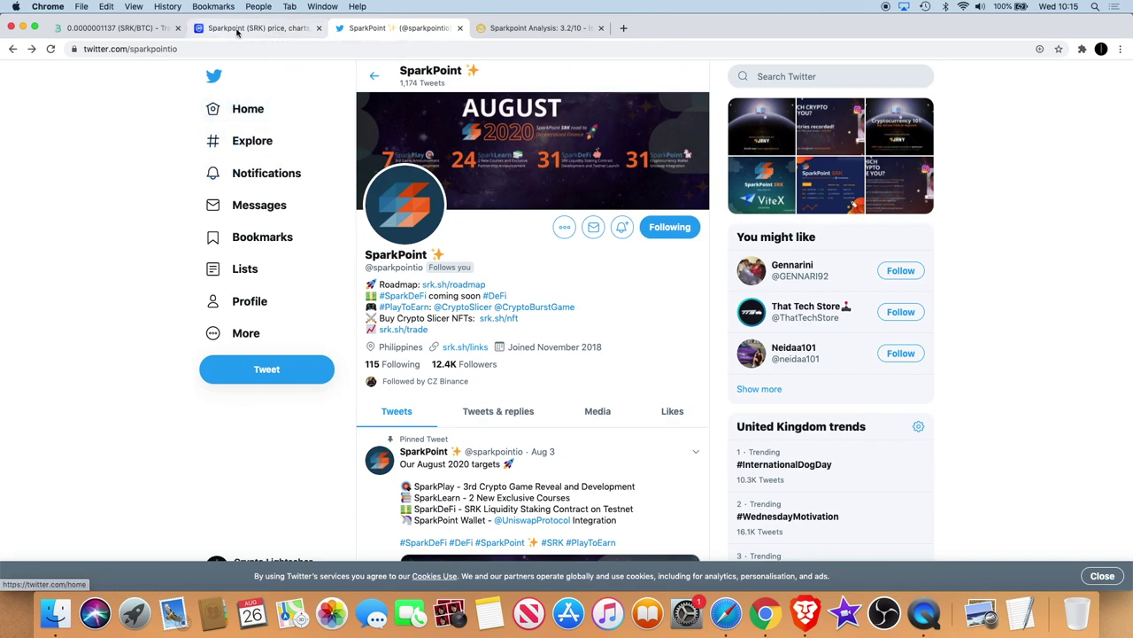
mouse_move(538, 190)
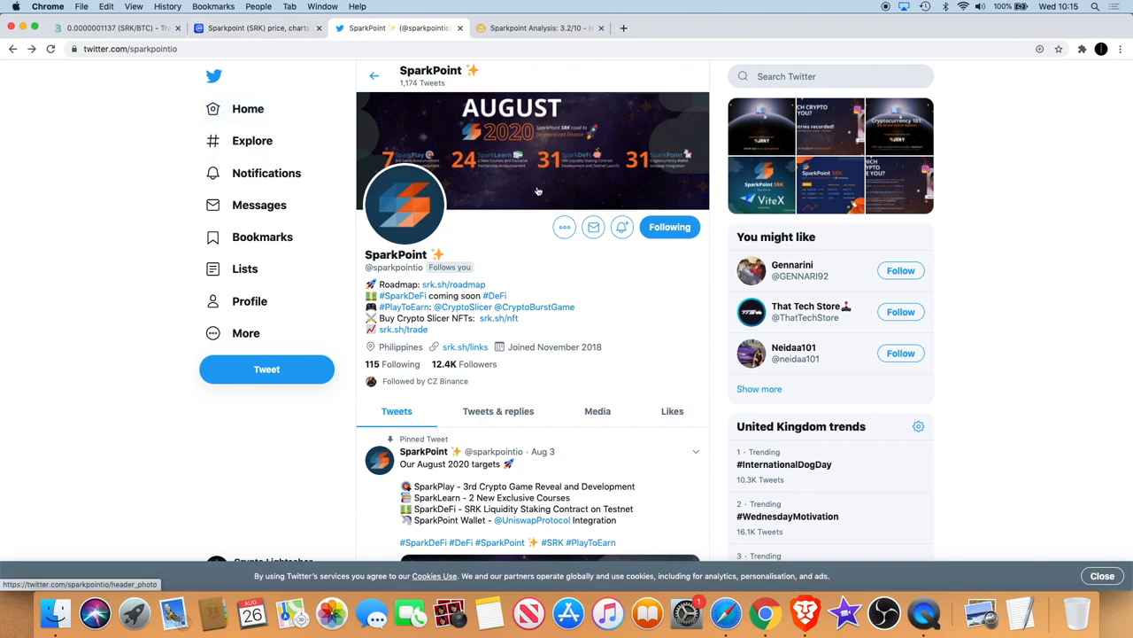
mouse_move(564, 227)
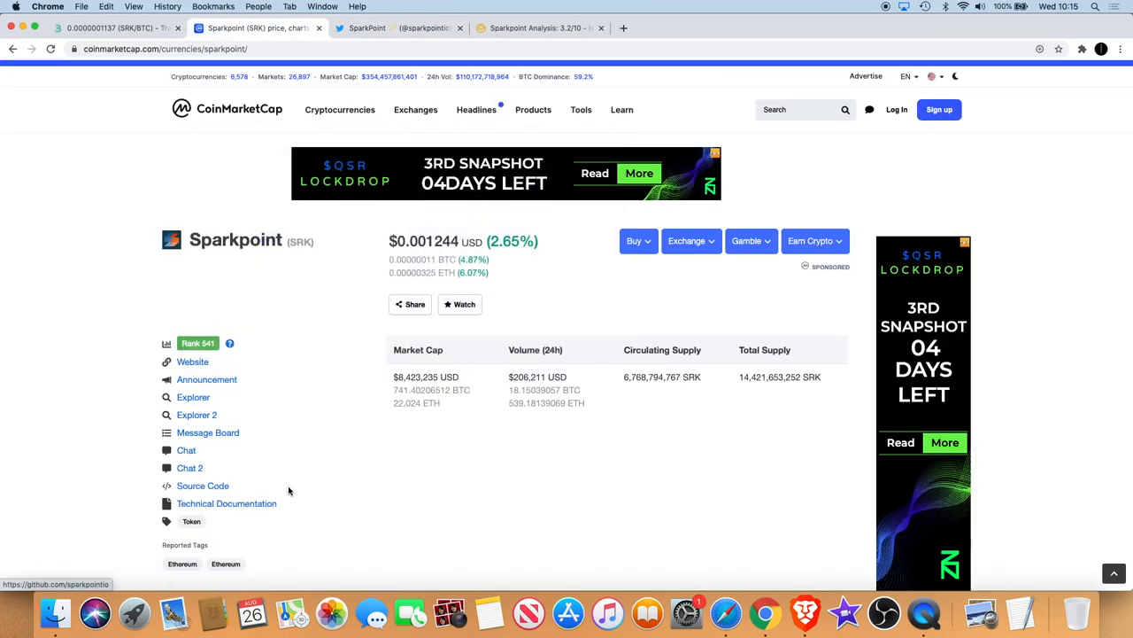
click(106, 10)
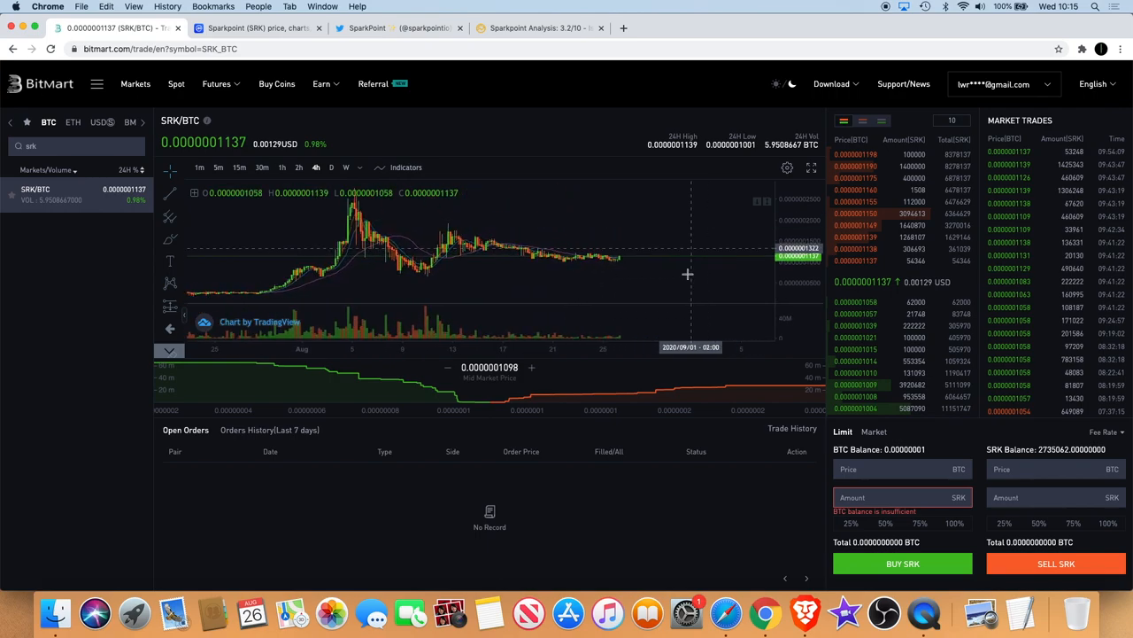
mouse_move(698, 263)
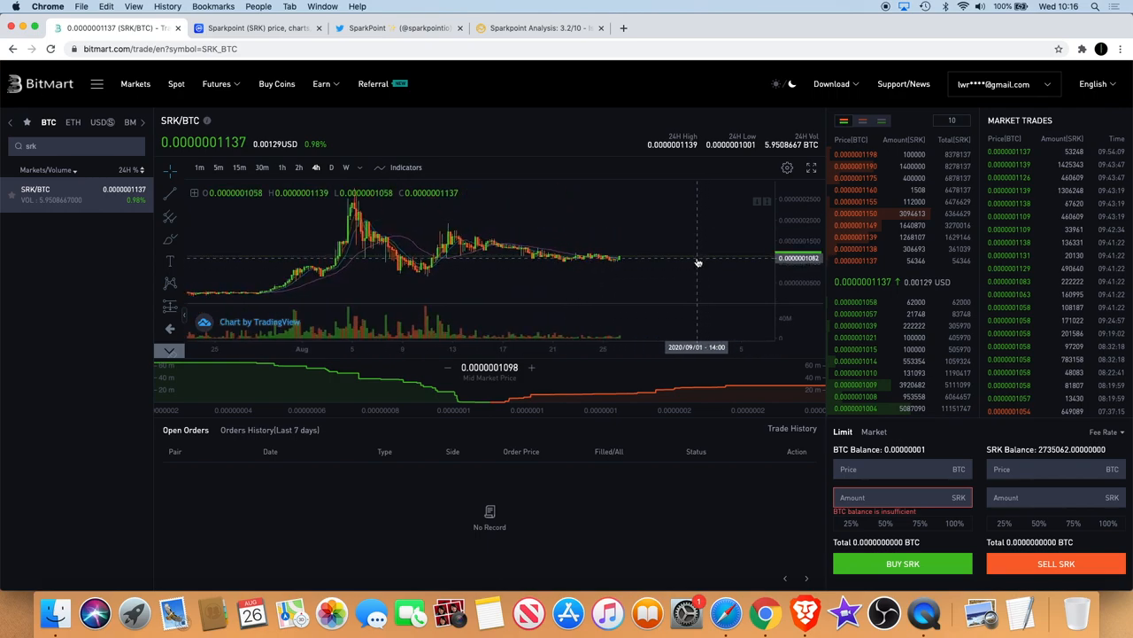